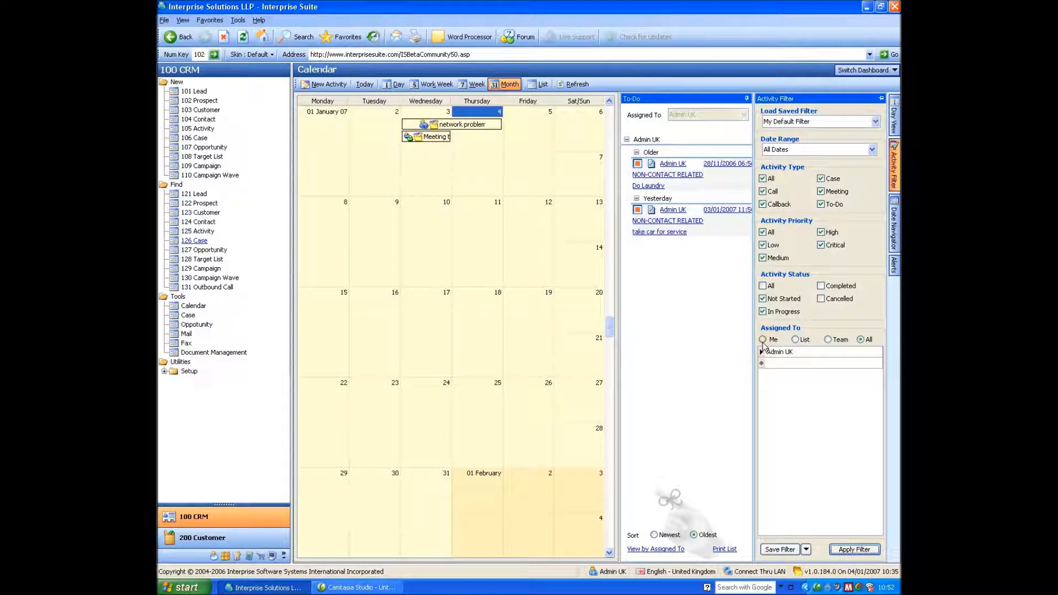
- Set the Assigned To filter to the team, close the Activity Filter, and select 10 January
left_click(795, 339)
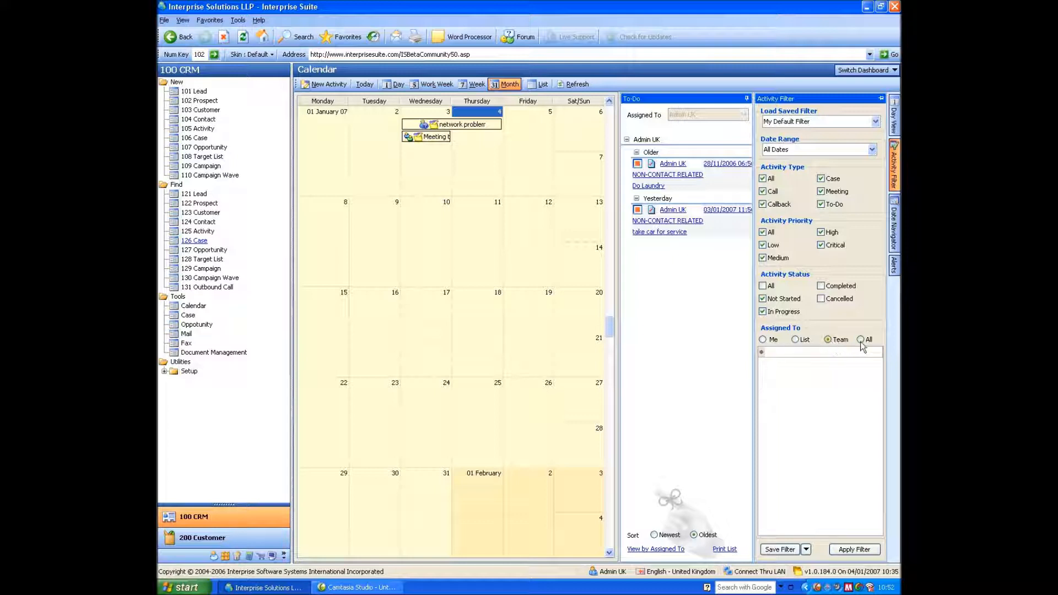
left_click(860, 339)
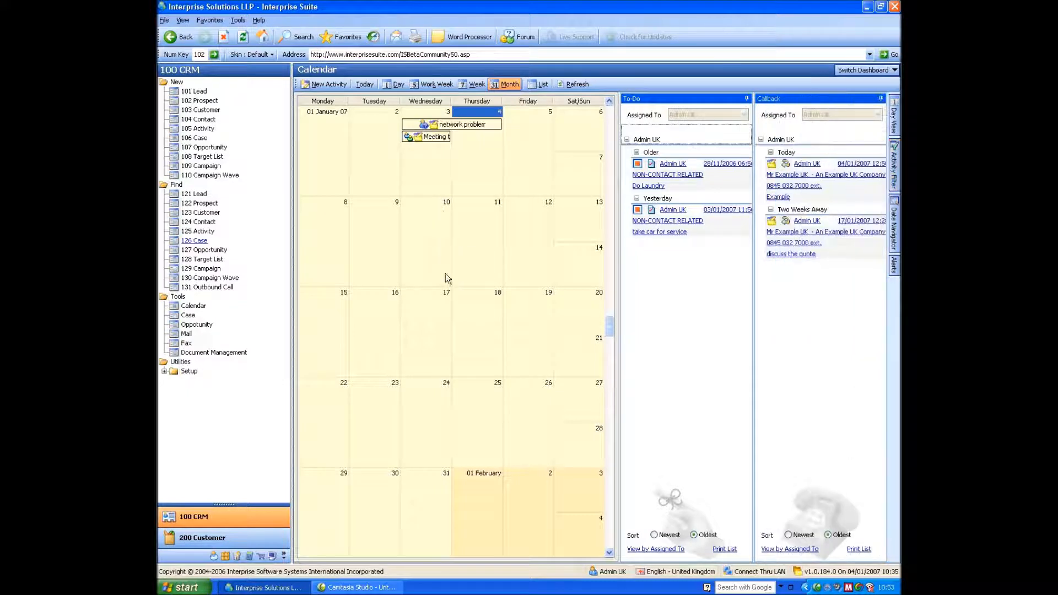
left_click(425, 202)
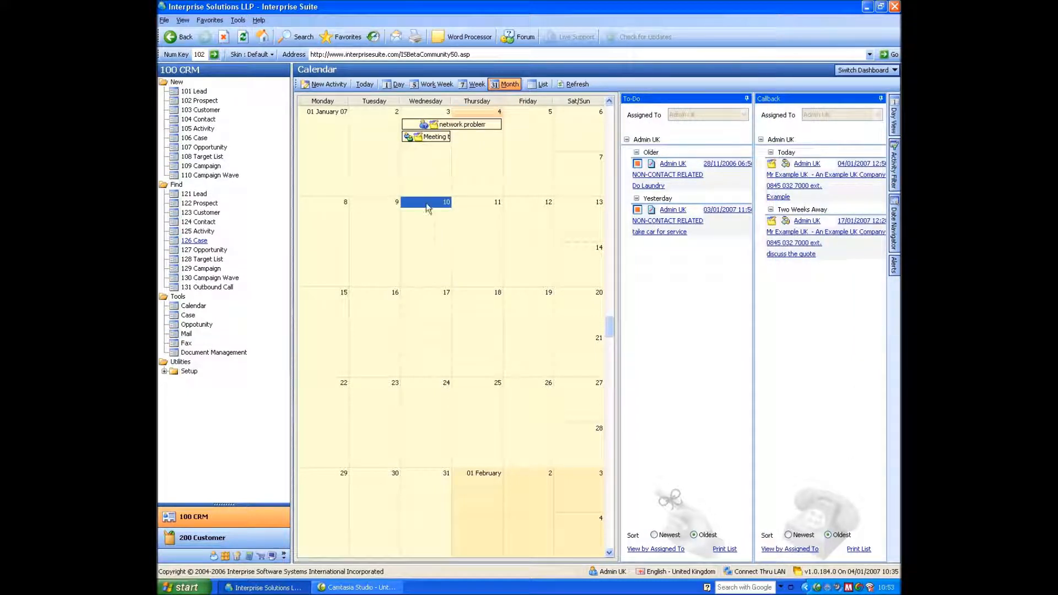
mouse_move(423, 205)
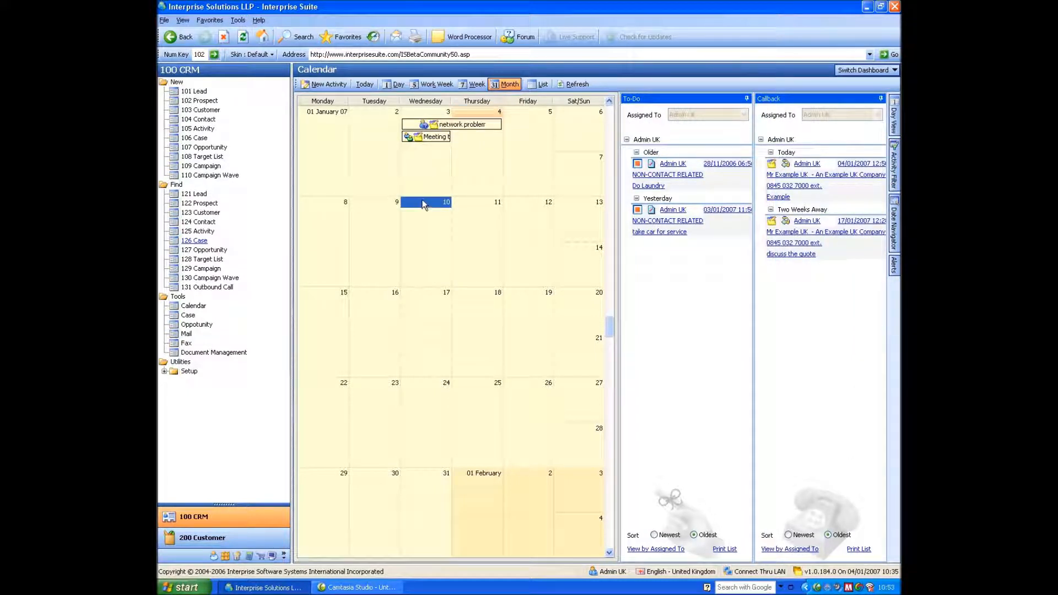
left_click(198, 128)
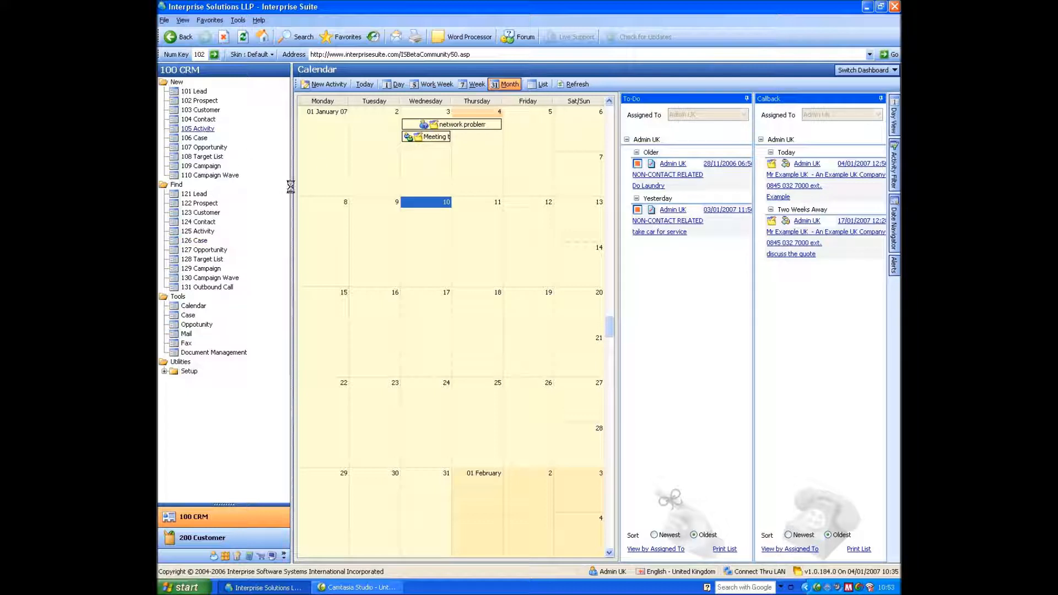
- Start a new activity titled 'Meeting to Discuss The Quote' with Type set to Meeting
left_click(328, 84)
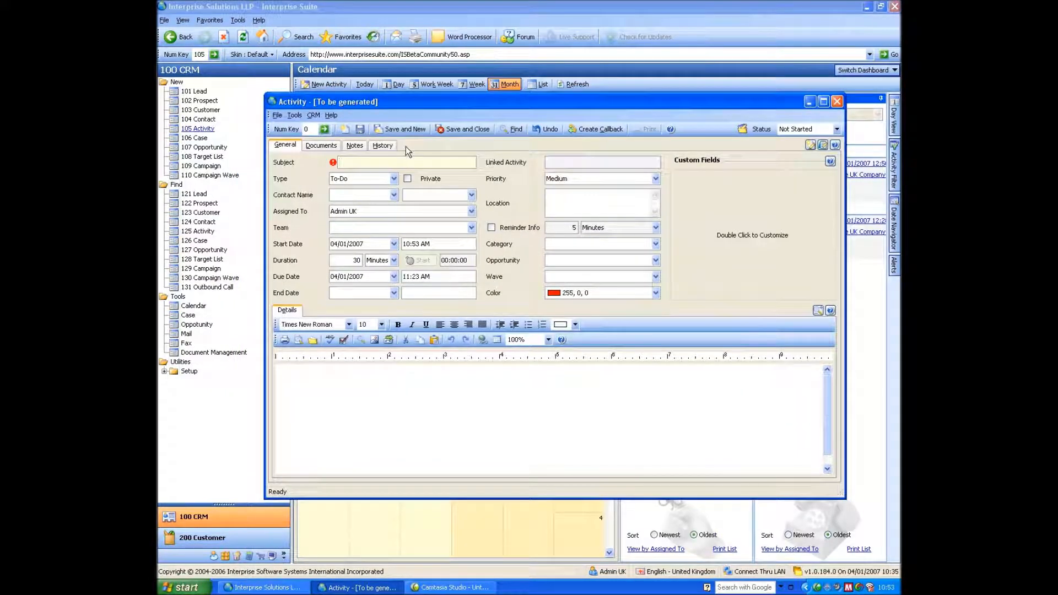
type("Meeting")
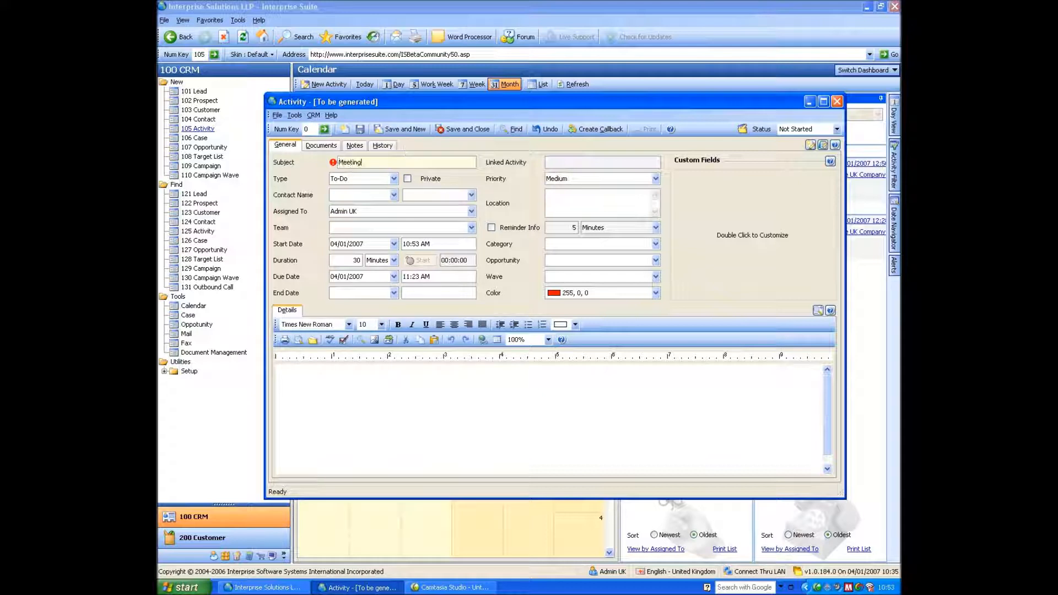
type("to Discuss The Quote")
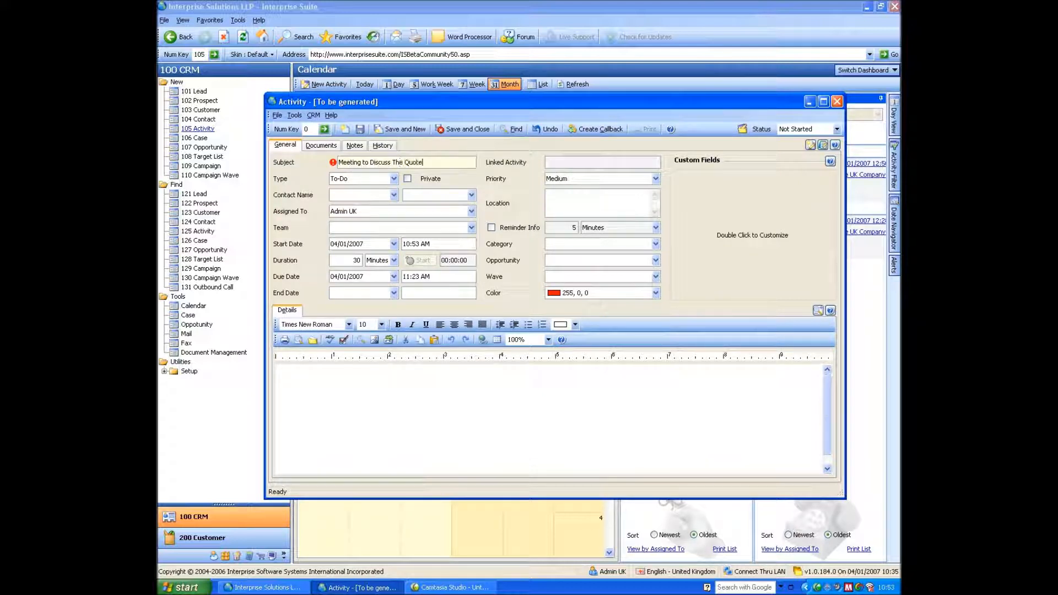
left_click(392, 178)
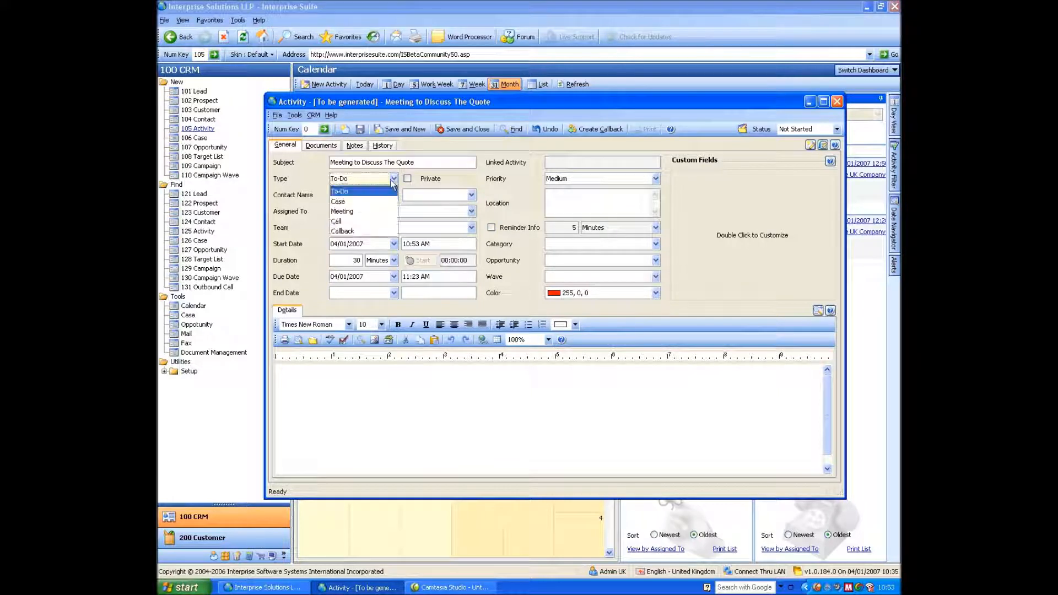
mouse_move(342, 211)
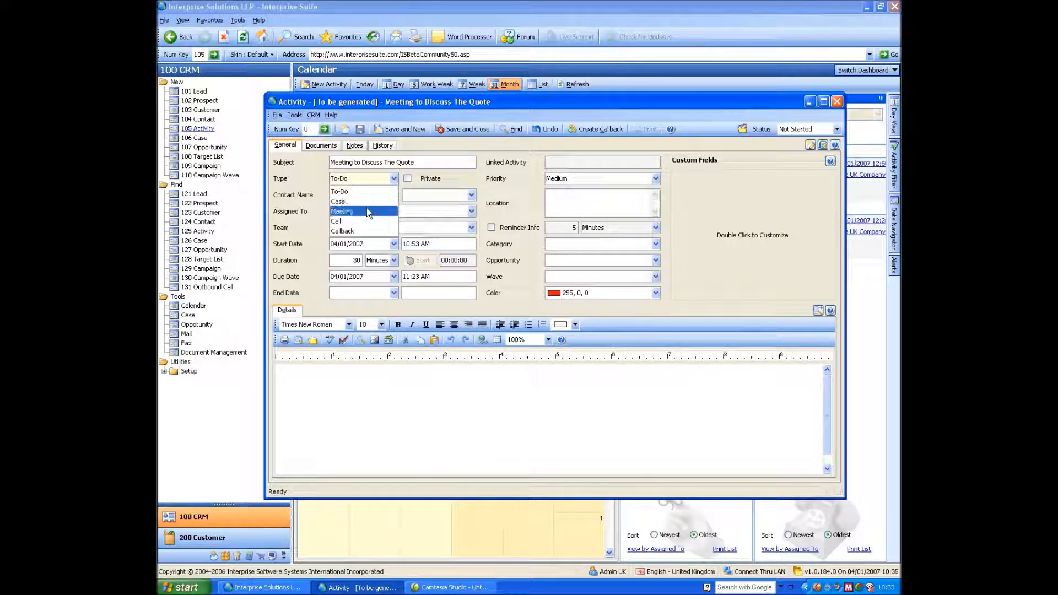
left_click(341, 211)
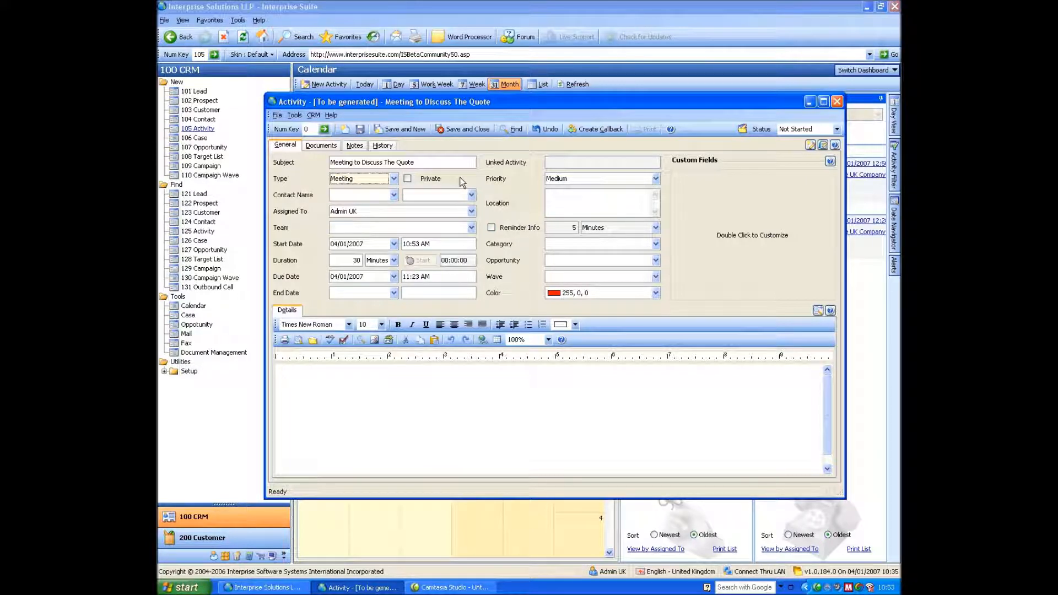
mouse_move(458, 177)
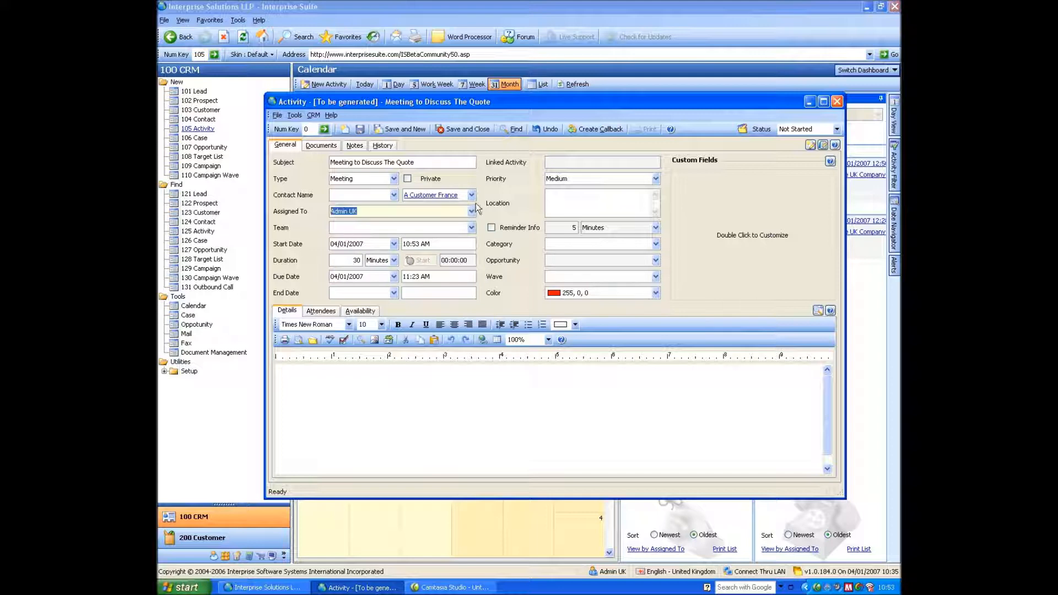
- Choose Mr Example Contact, set duration to 30, and type a note about the quote
left_click(469, 195)
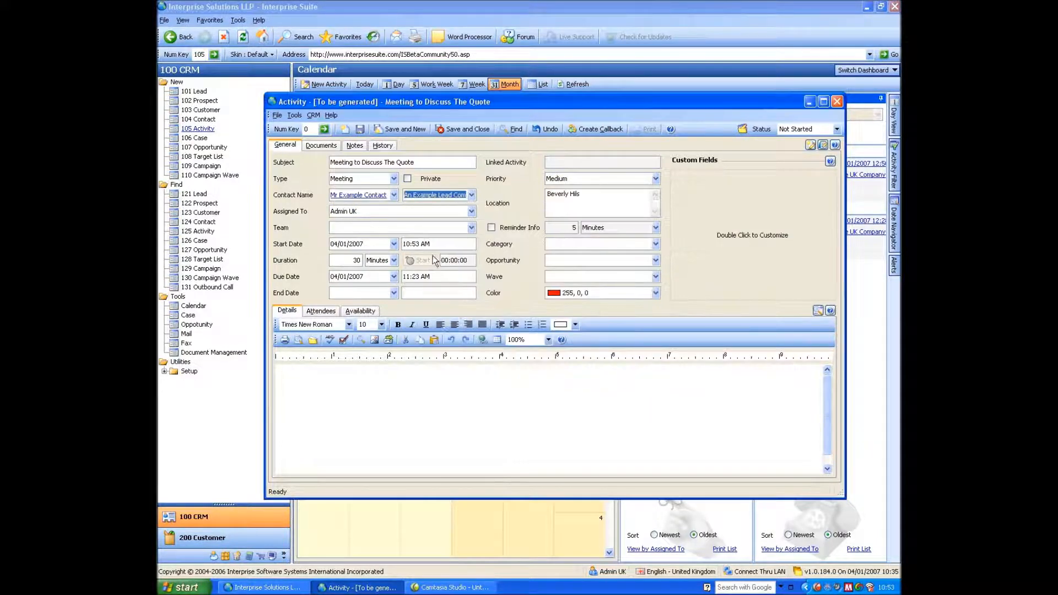
mouse_move(397, 231)
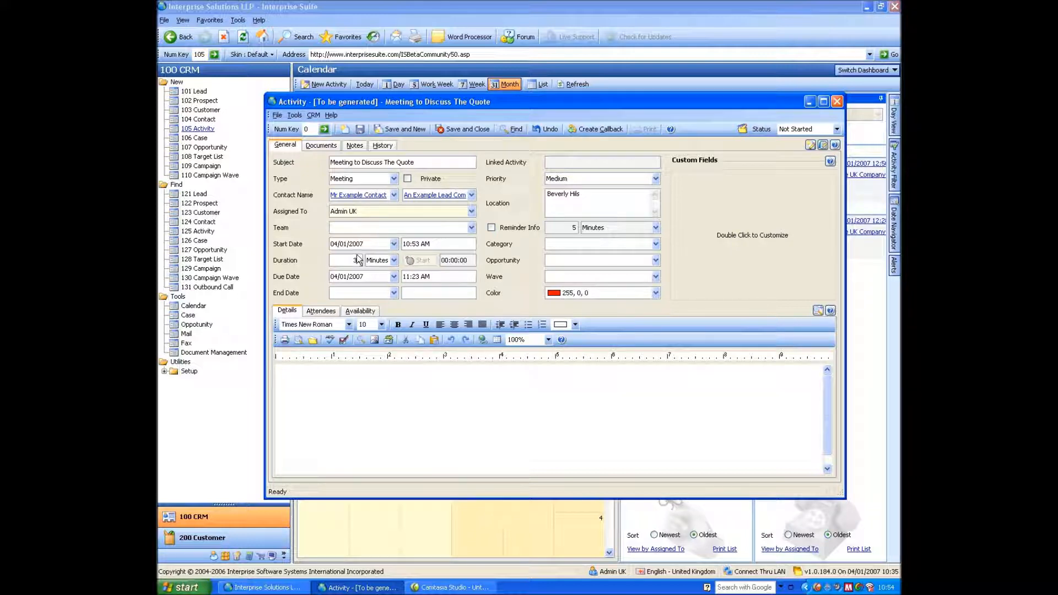
type("30")
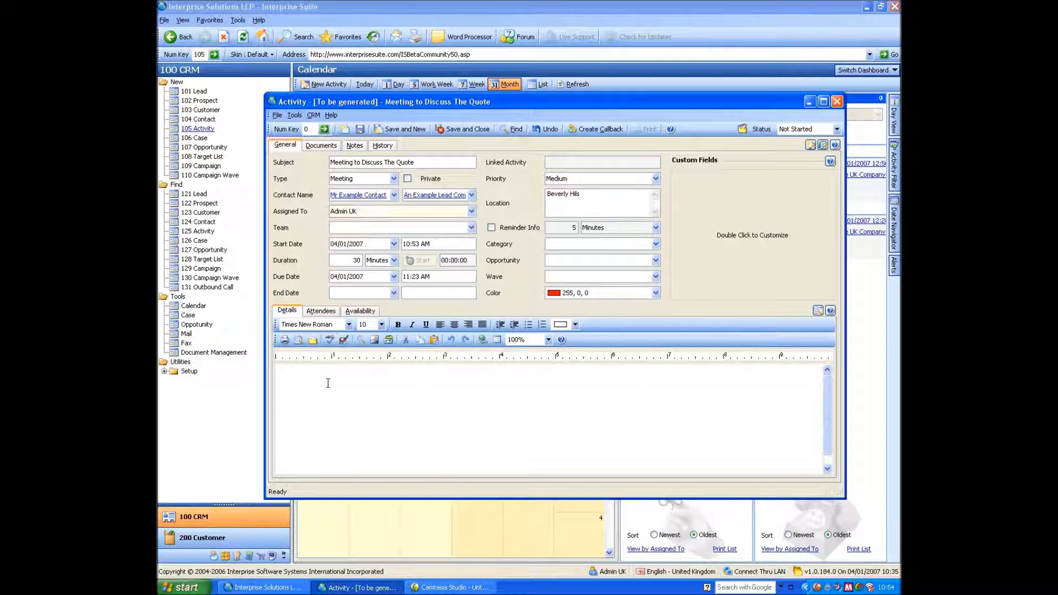
type("to")
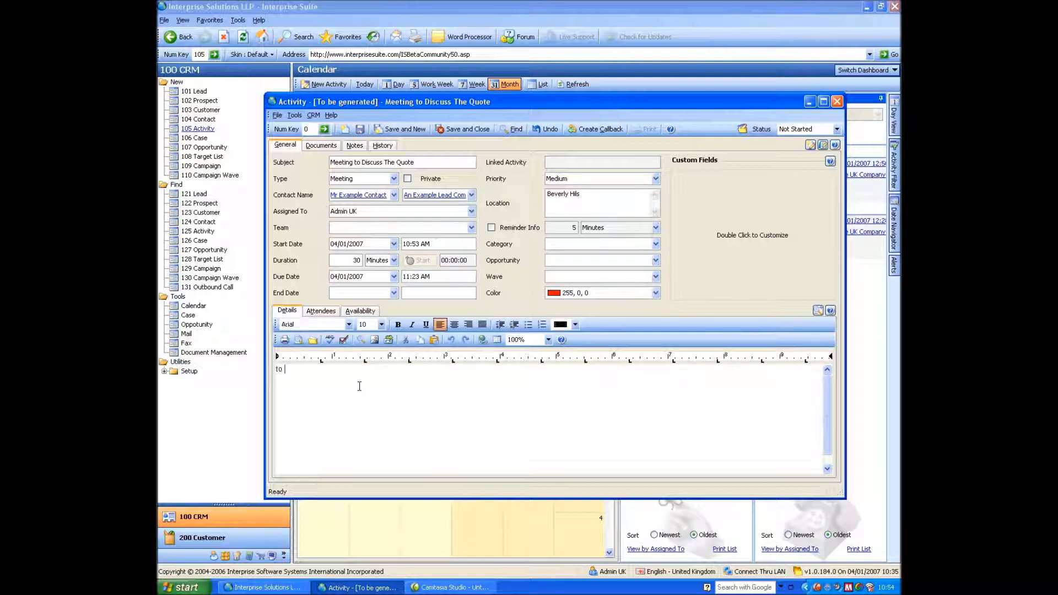
type("discu the quote")
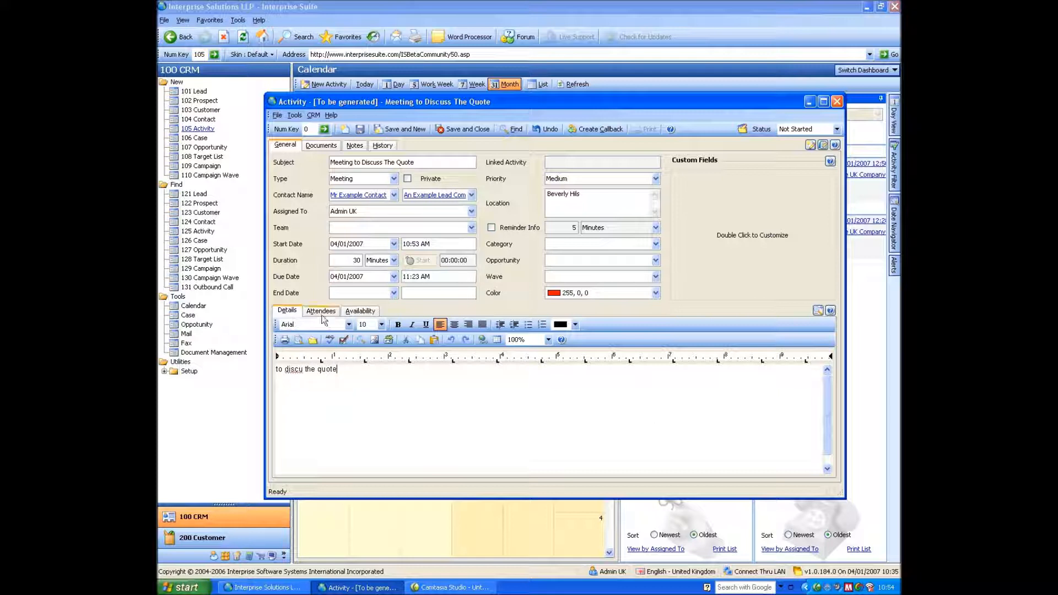
- Add Admin US and guest as attendees, and book the Conference Room and Overhead Projector
left_click(321, 310)
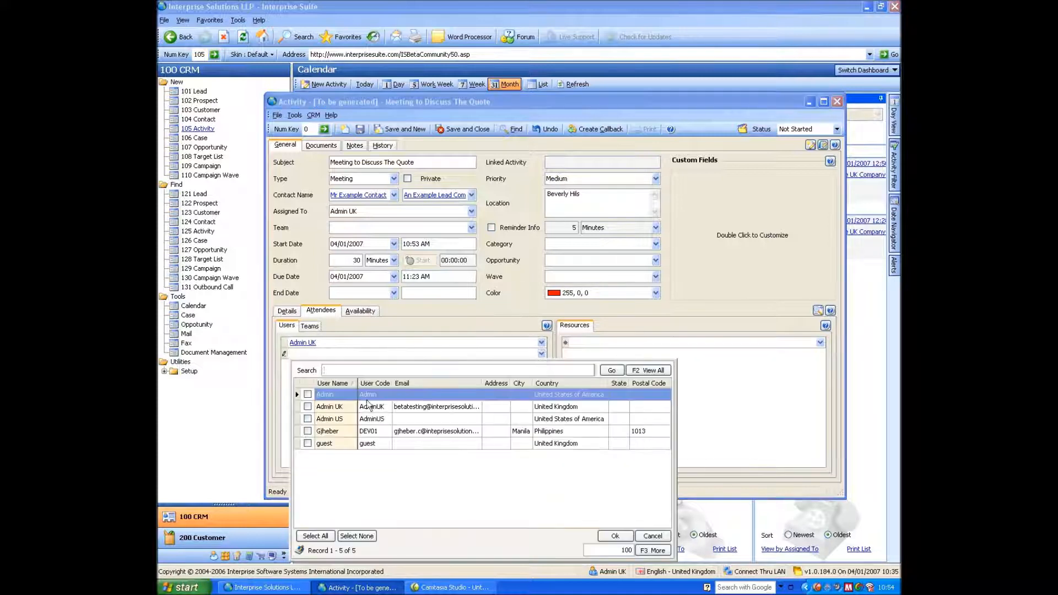
left_click(308, 443)
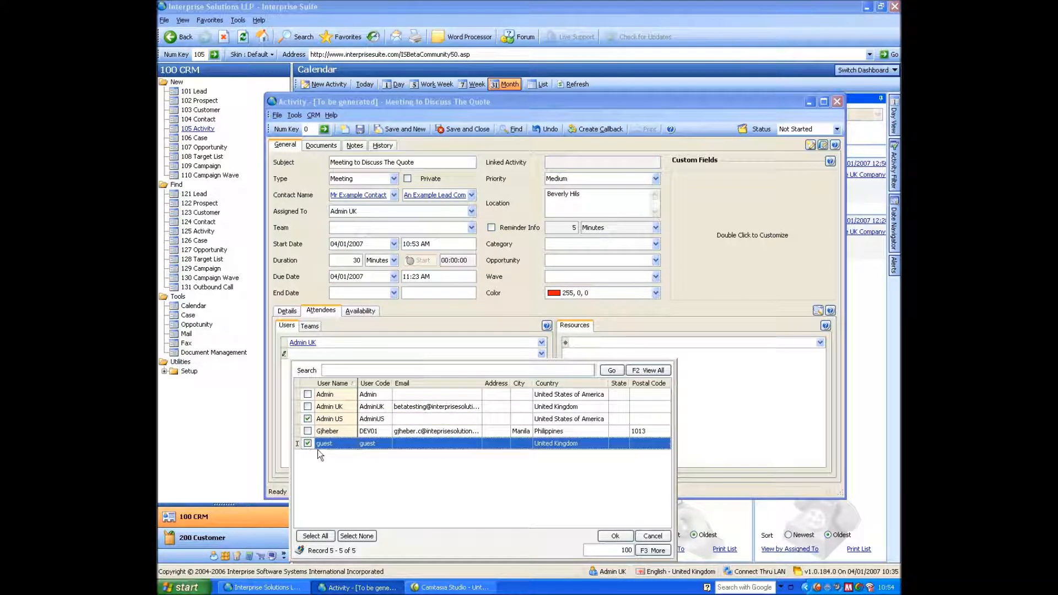
left_click(614, 535)
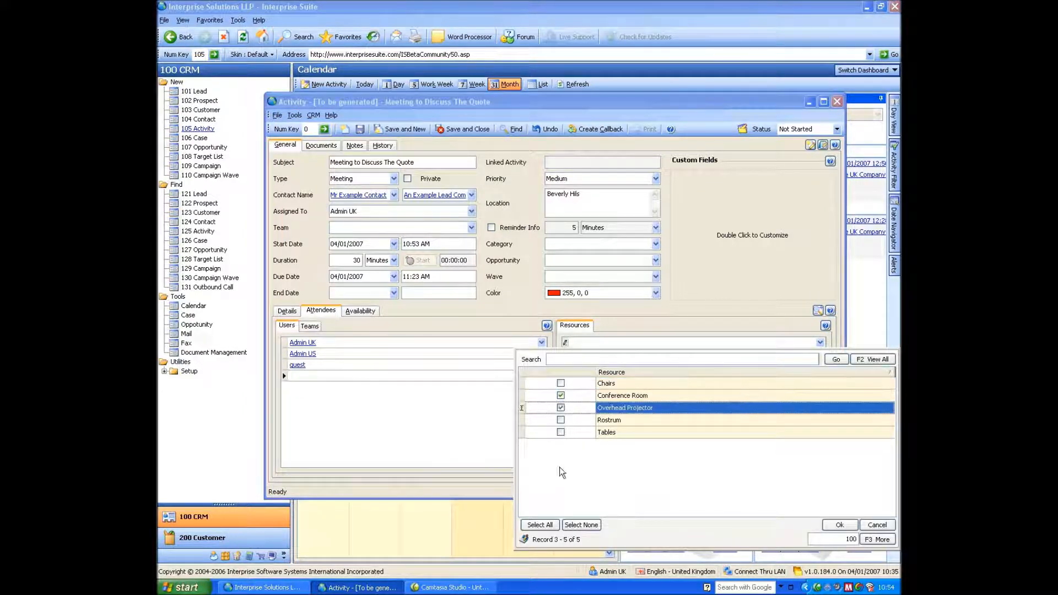
left_click(839, 525)
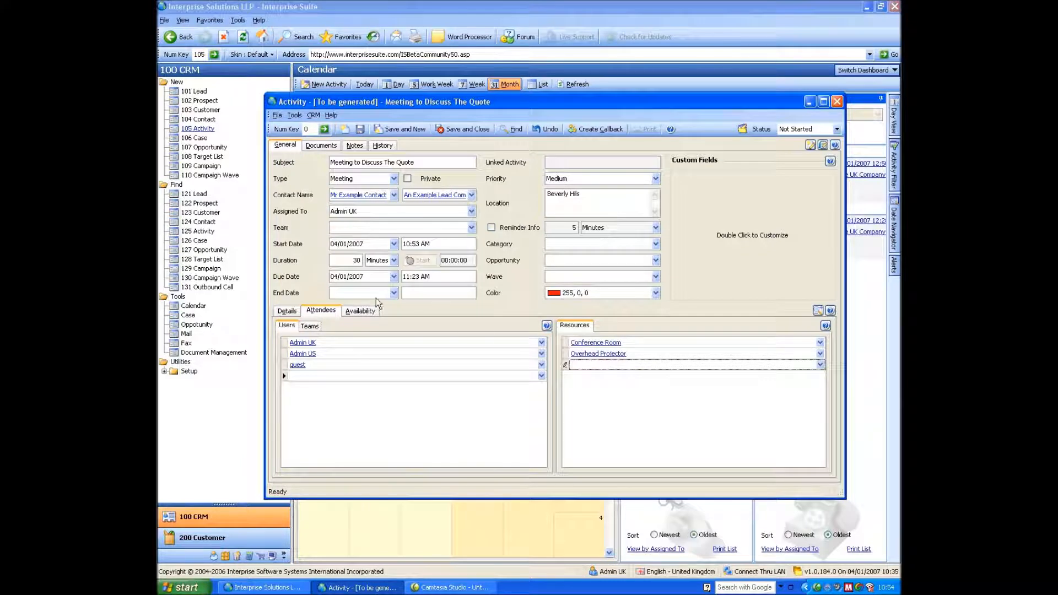
- Check availability, reschedule the meeting to 3:00–3:30 PM, and save and close it
left_click(360, 311)
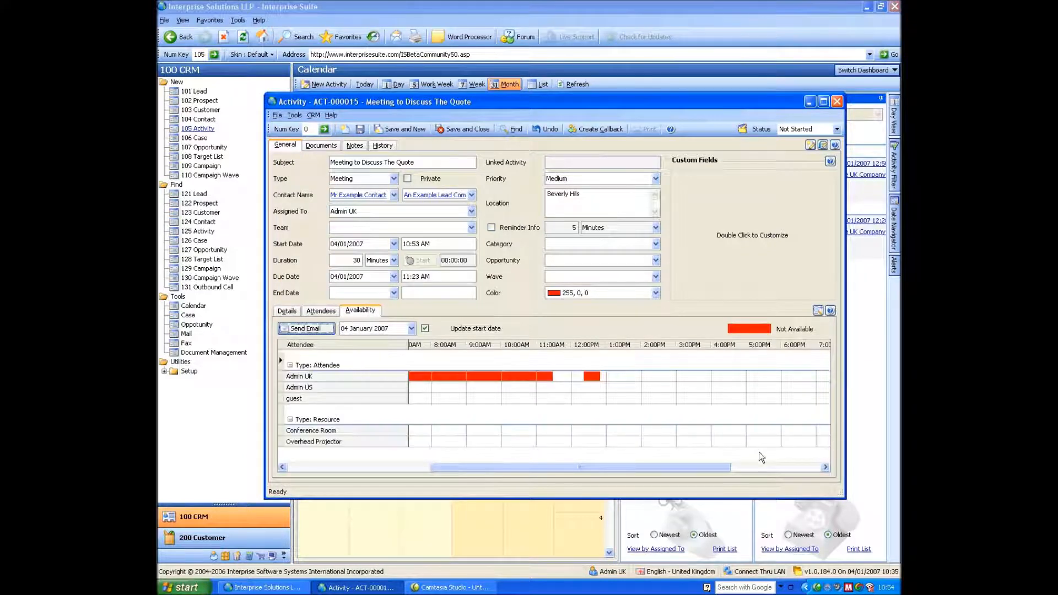
mouse_move(352, 457)
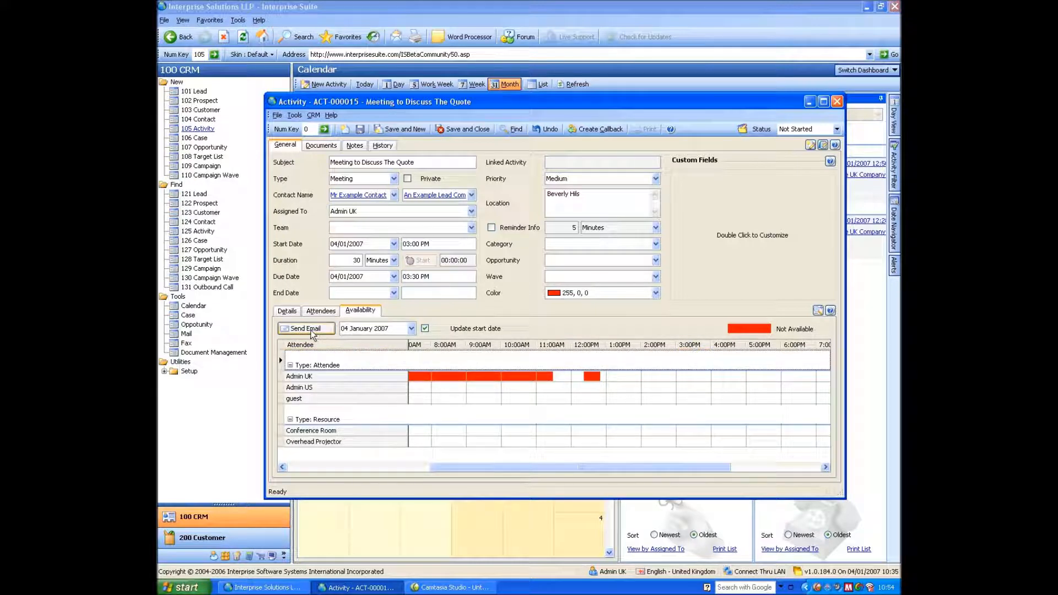
mouse_move(311, 337)
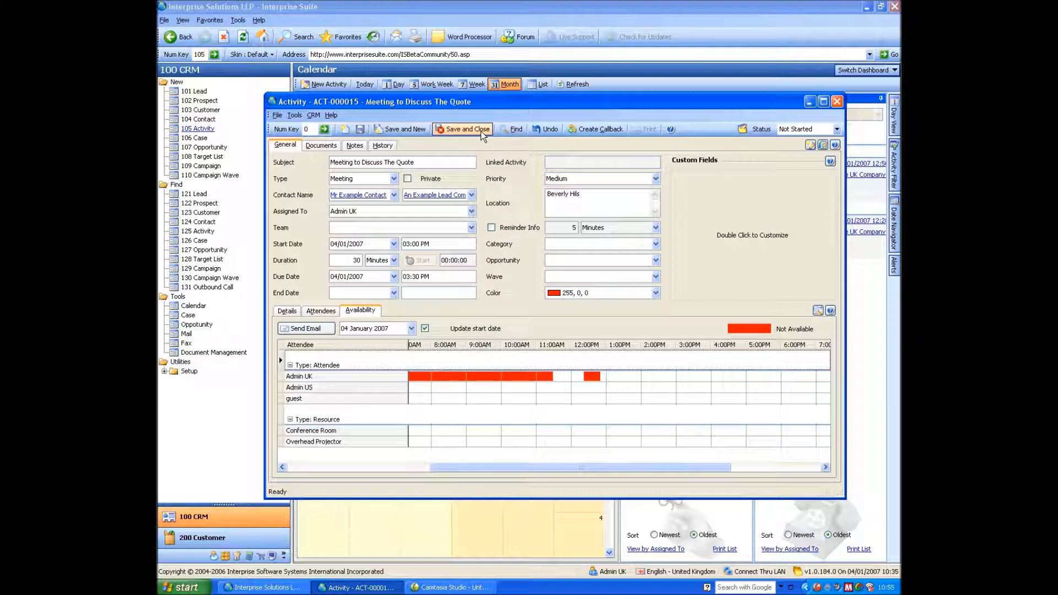
left_click(463, 129)
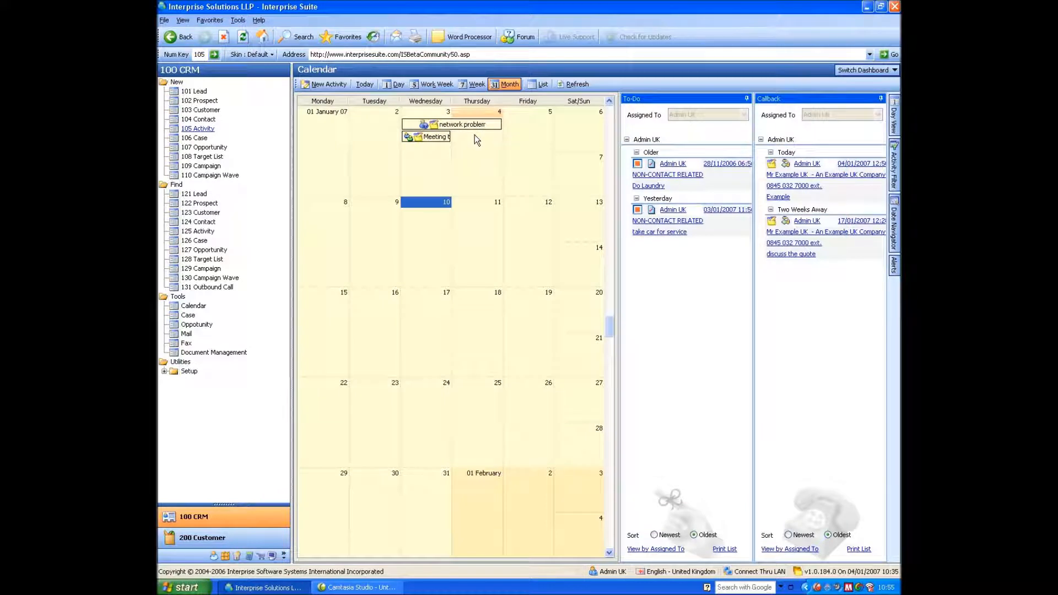
mouse_move(621, 179)
type("Pick kids up from school")
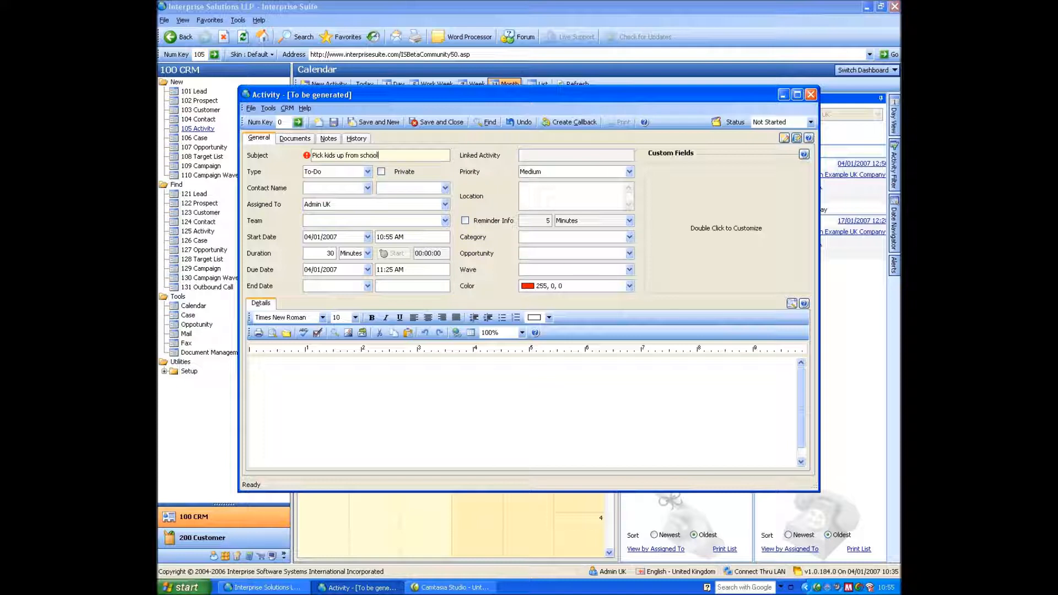
- Correct the to-do subject to 'Pick kids up from school'
key("BackSpace")
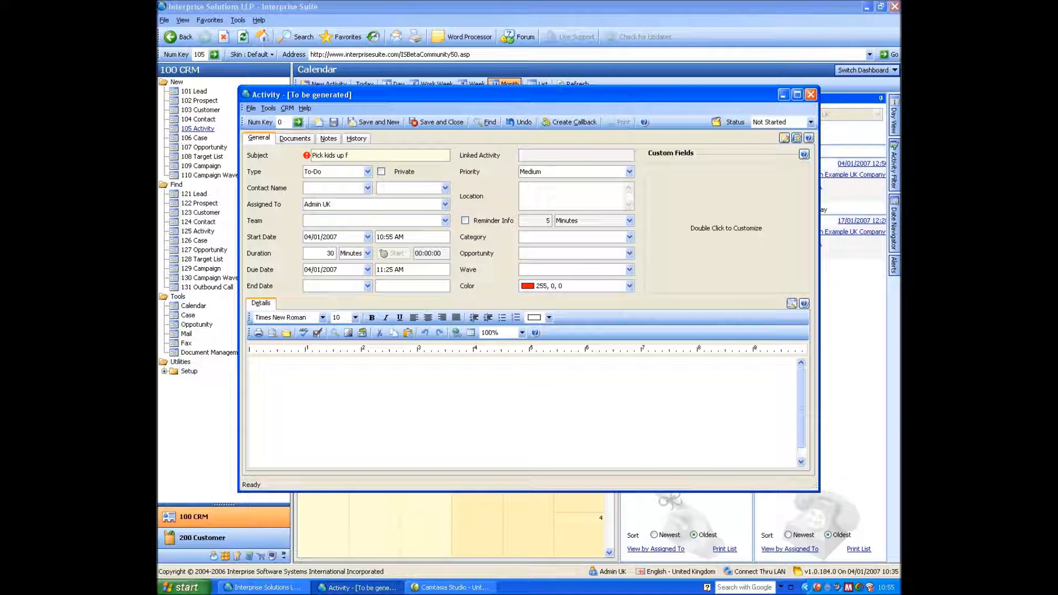
type("rom schol")
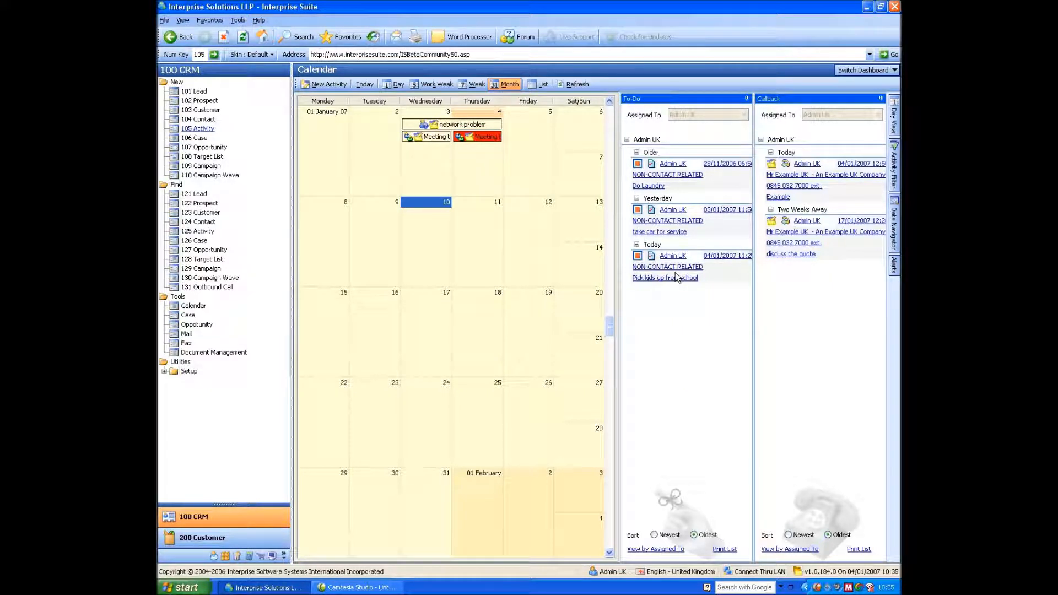
mouse_move(567, 234)
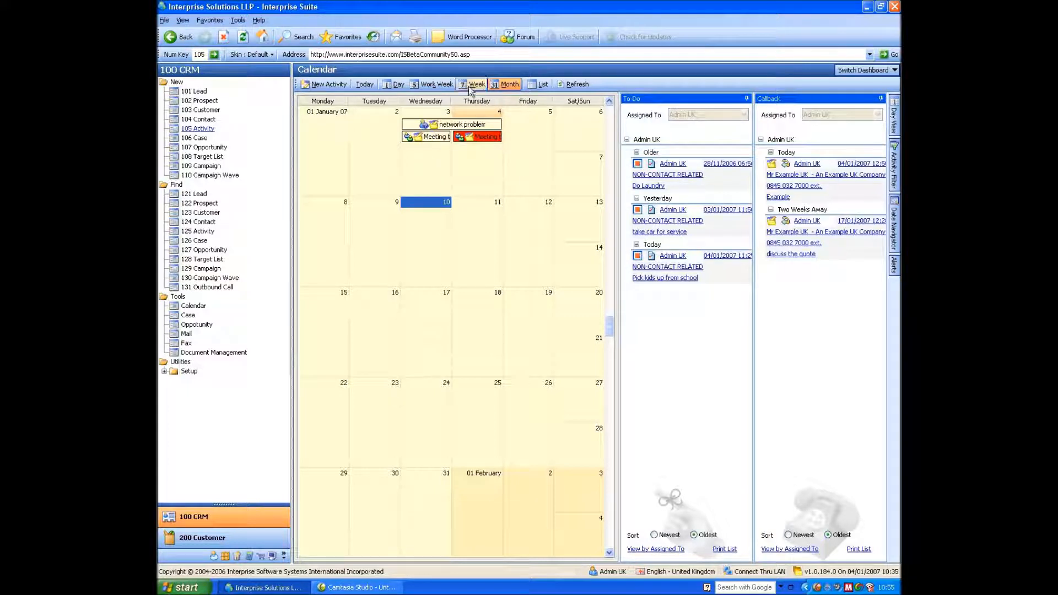
- Cycle the calendar through work week, day and list views, then return to Month
left_click(435, 83)
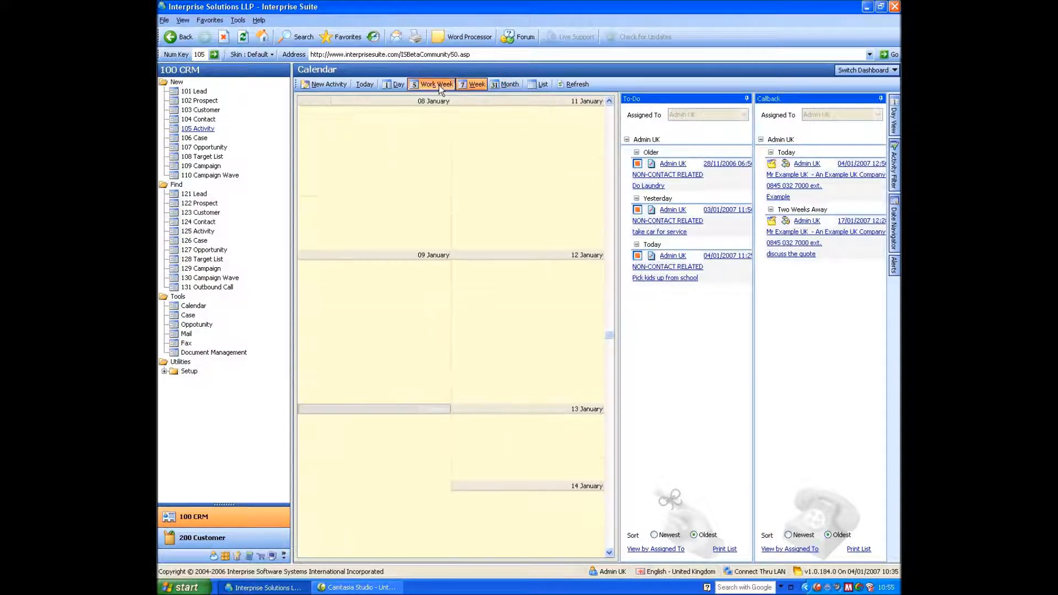
left_click(397, 84)
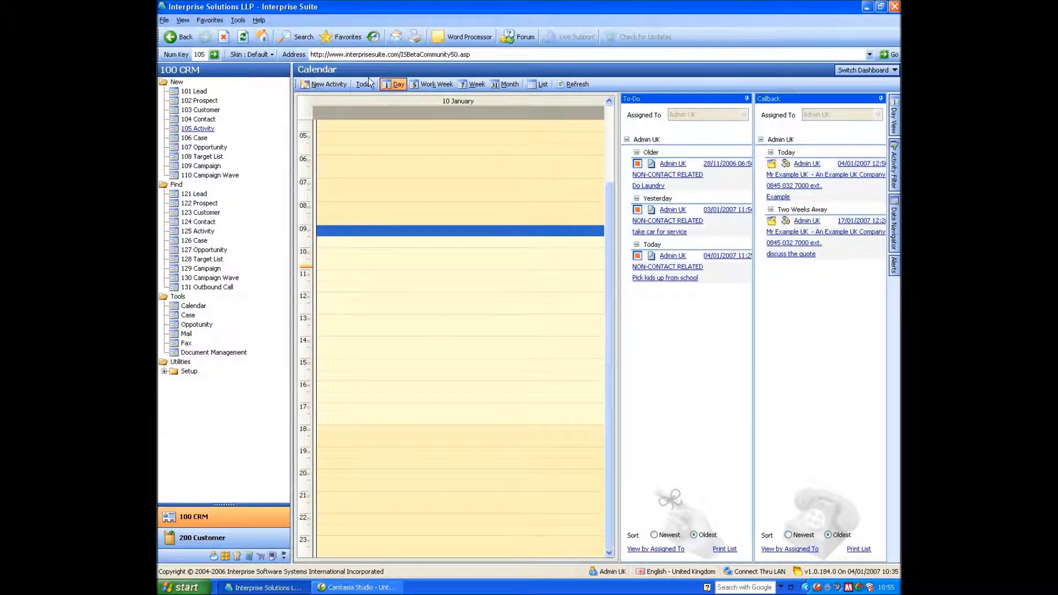
left_click(541, 84)
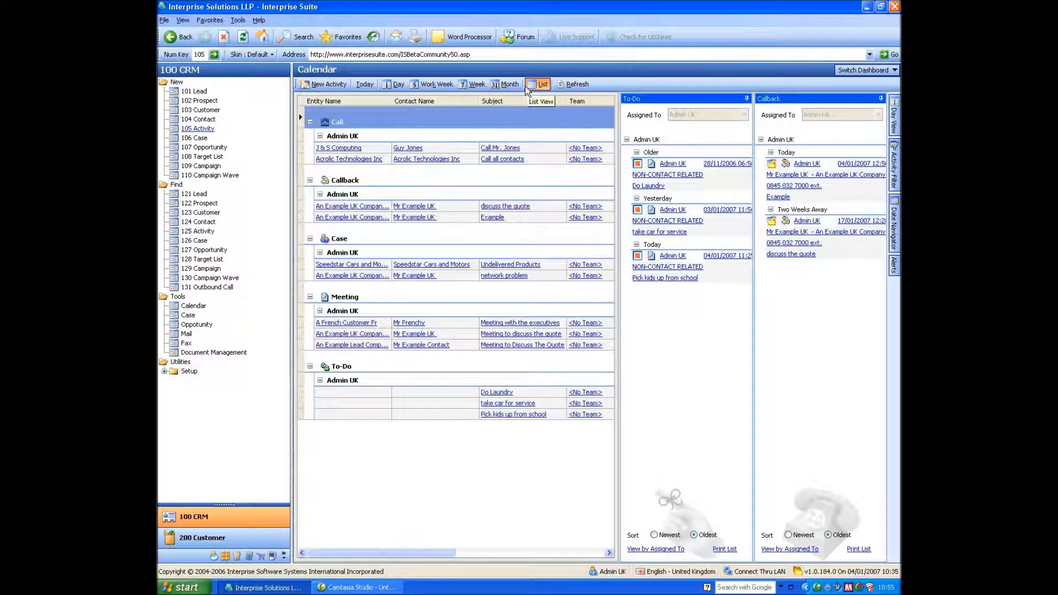
left_click(510, 84)
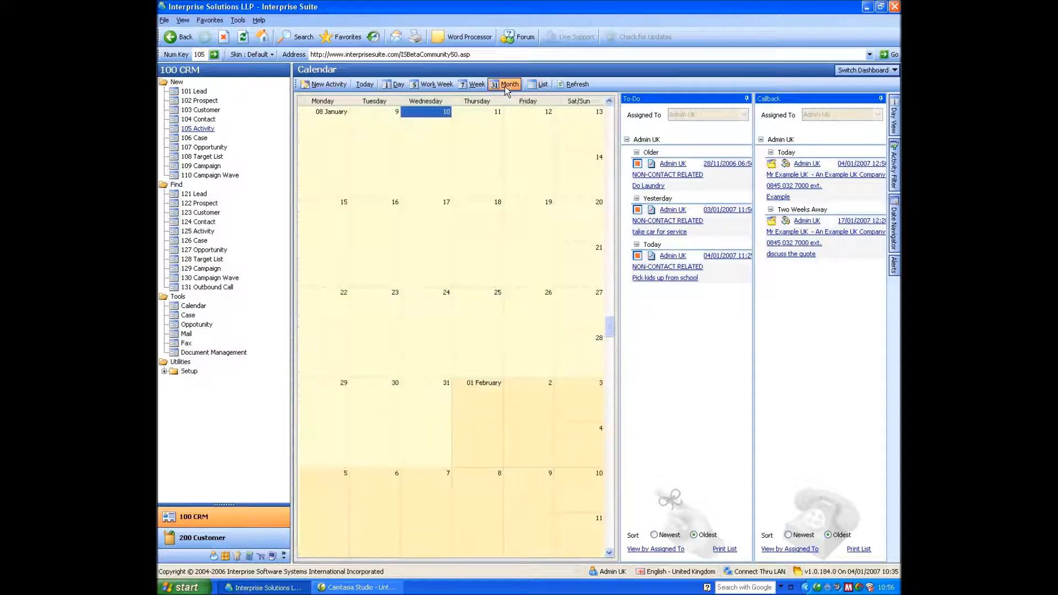
mouse_move(504, 278)
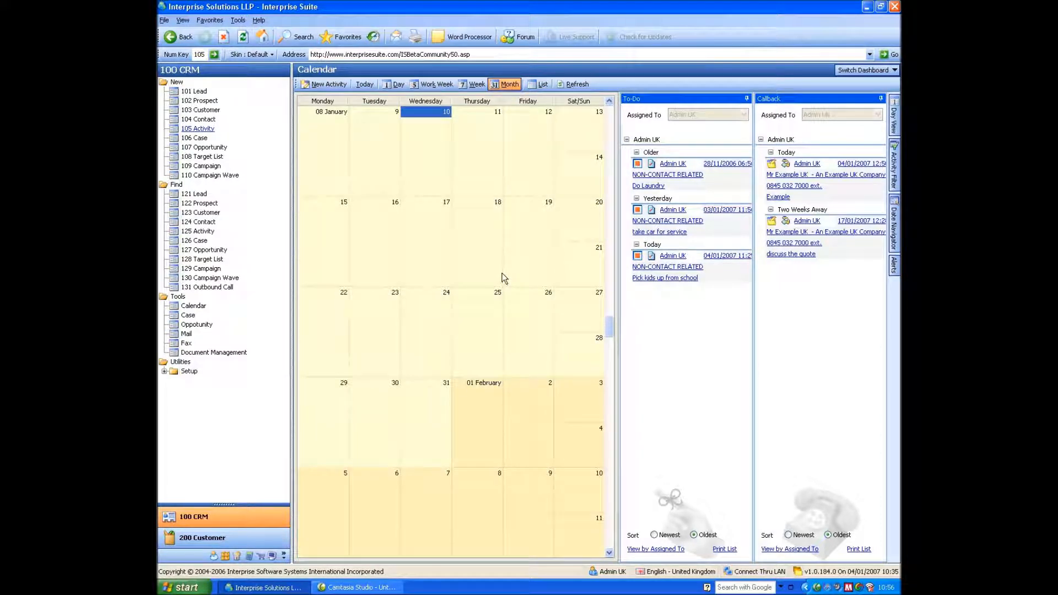
mouse_move(881, 123)
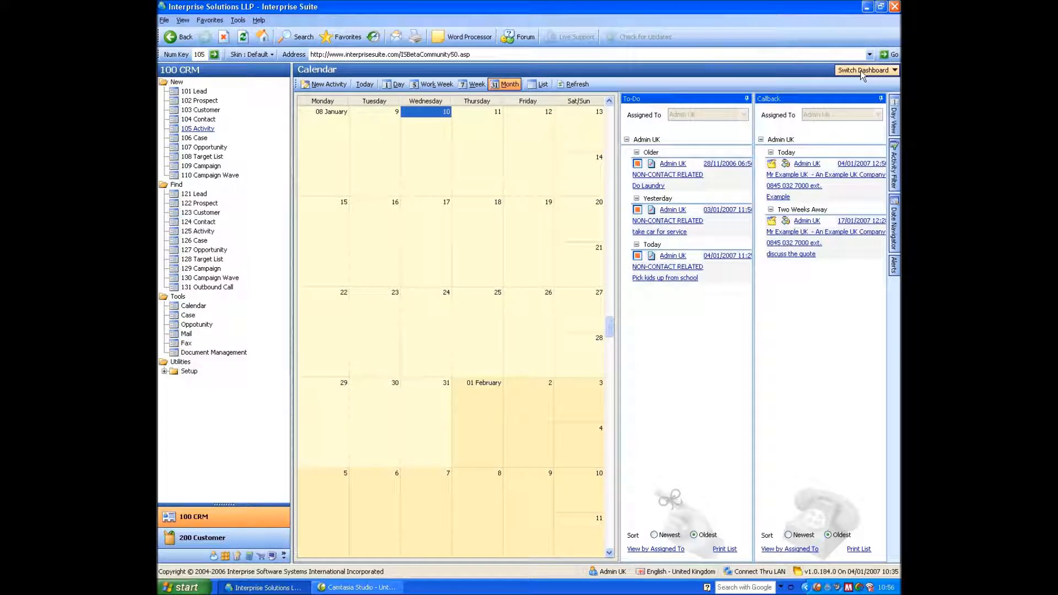
- Switch to the Cases dashboard and expand the Setup options in the navigation tree
left_click(863, 70)
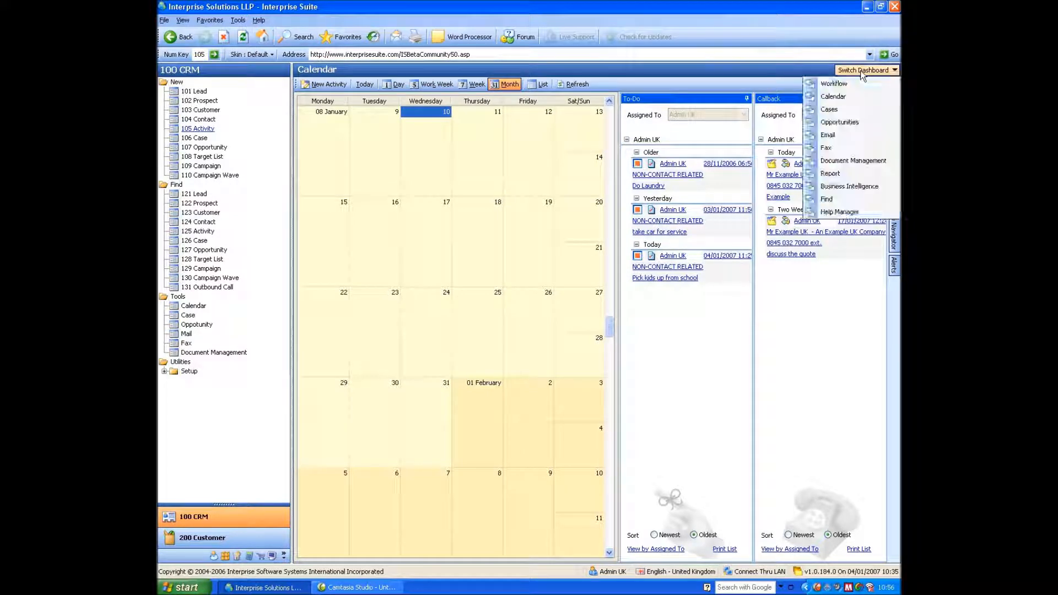
mouse_move(829, 109)
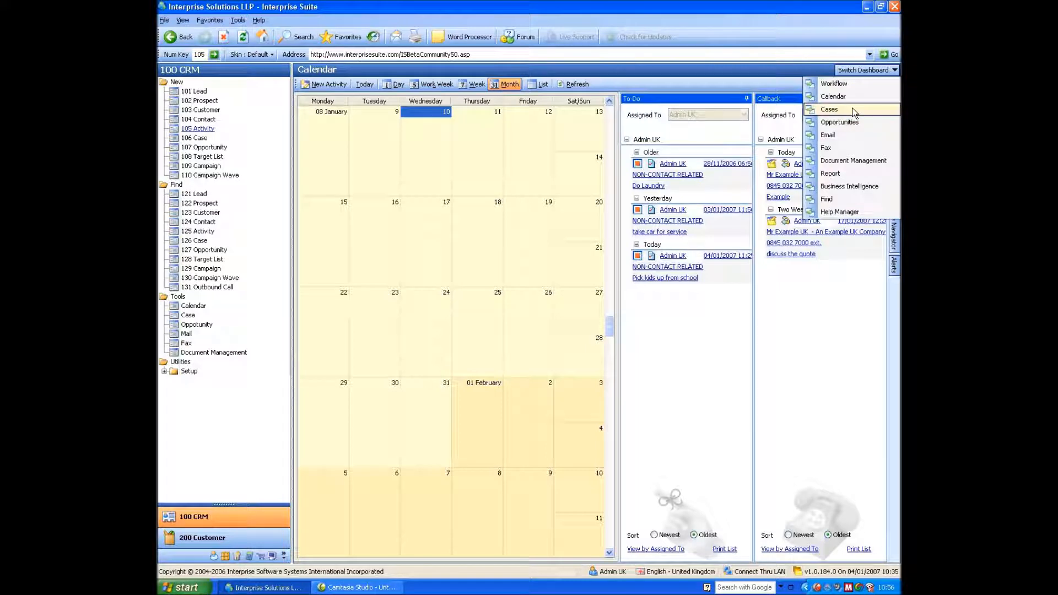
left_click(833, 96)
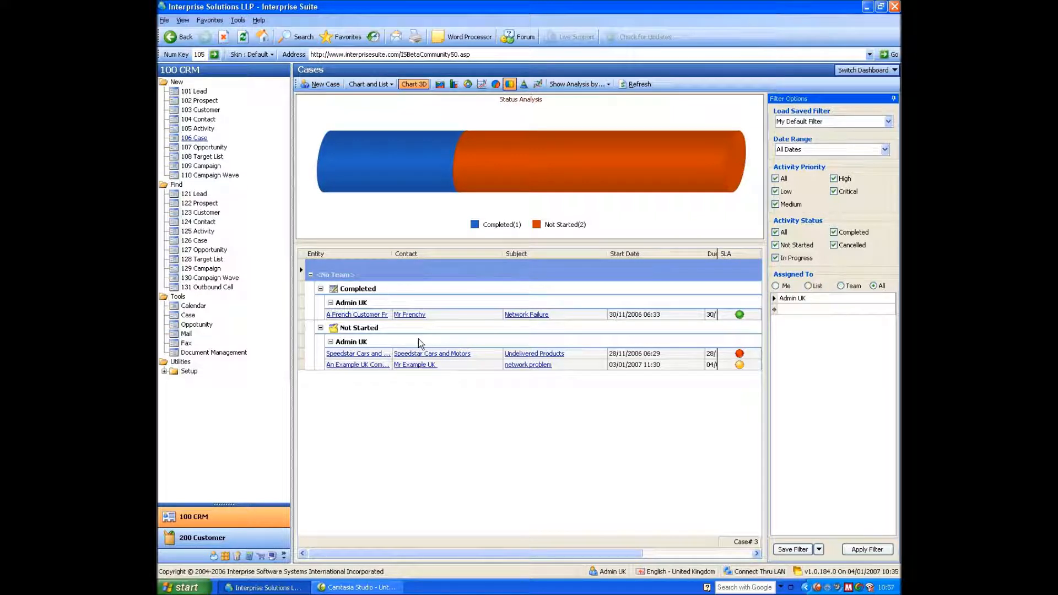
left_click(189, 371)
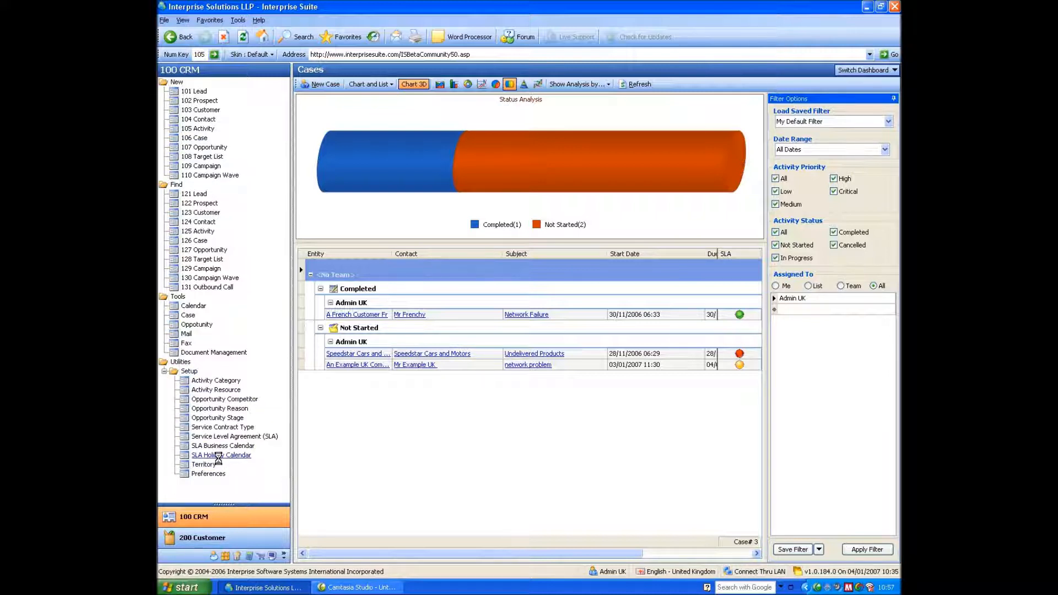
left_click(222, 455)
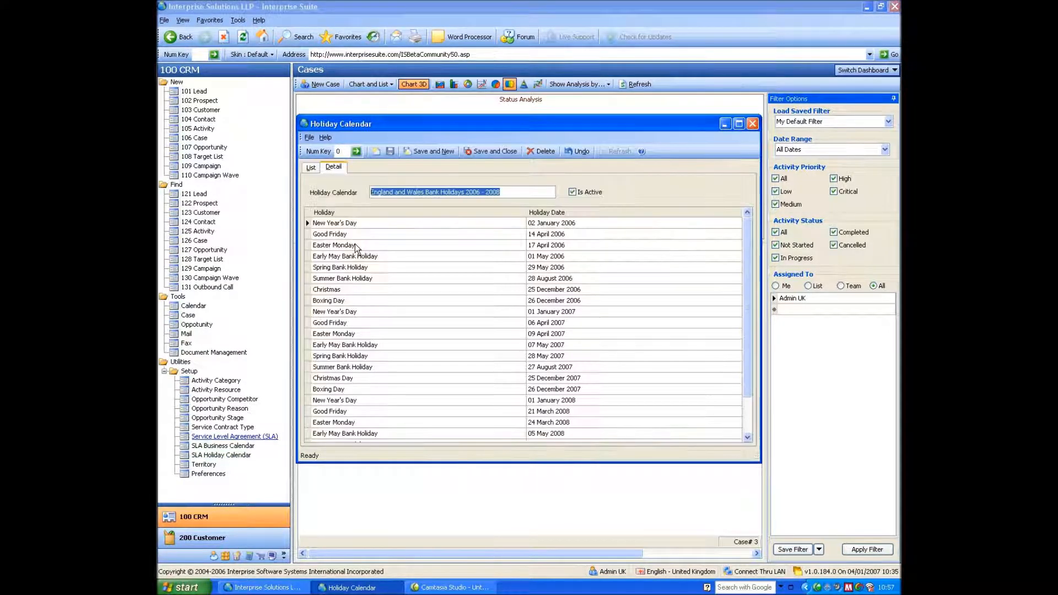
mouse_move(766, 112)
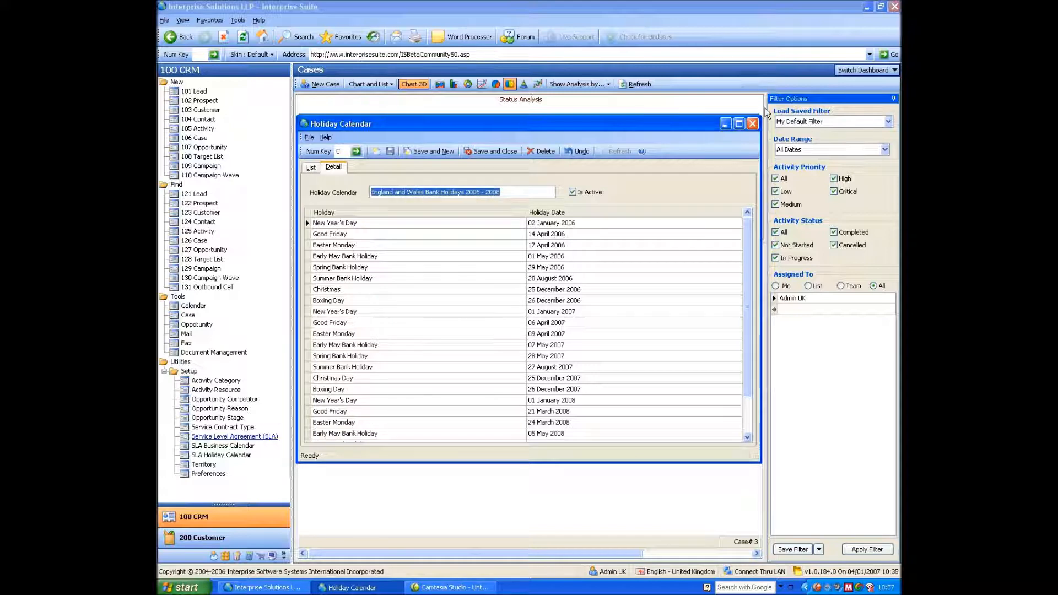
left_click(752, 123)
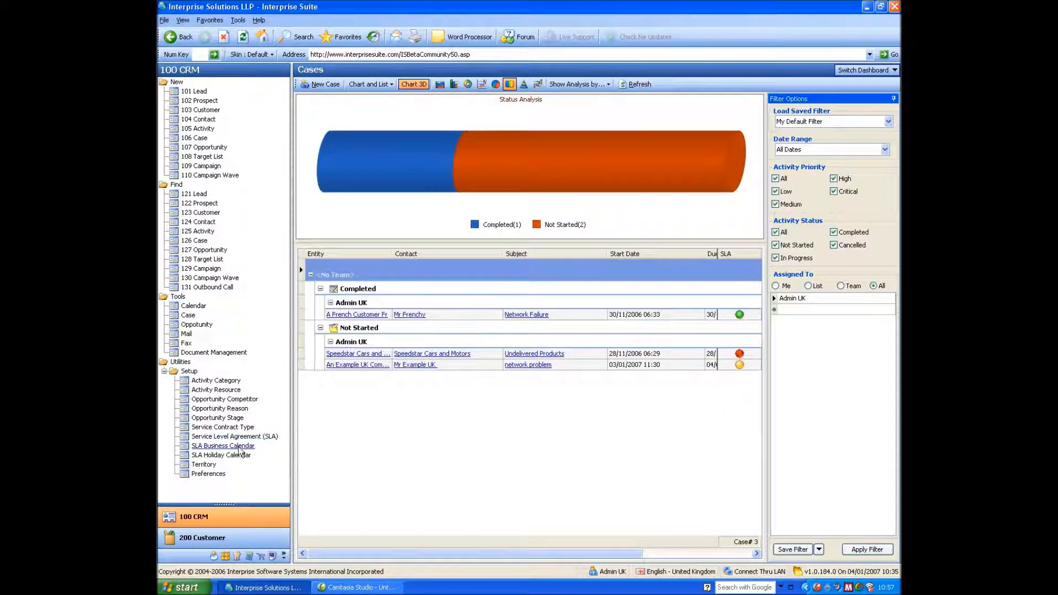
left_click(223, 446)
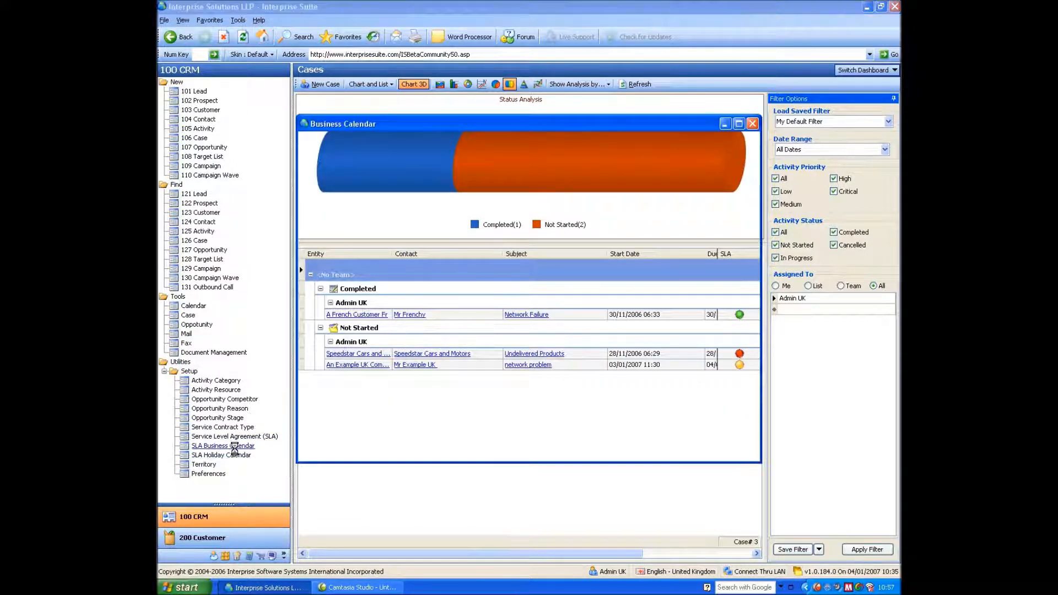
left_click(222, 446)
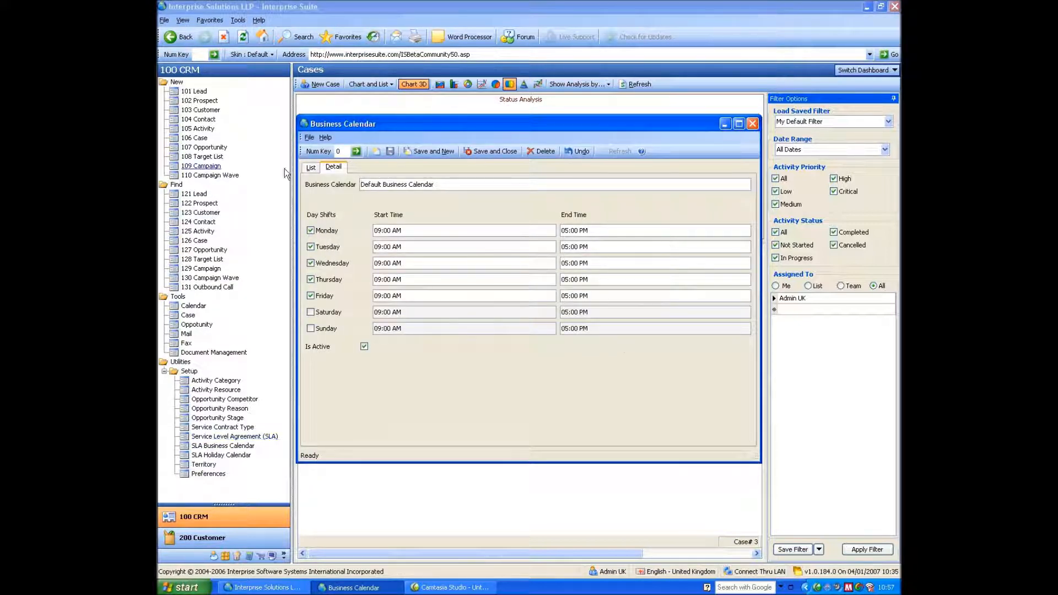
left_click(752, 123)
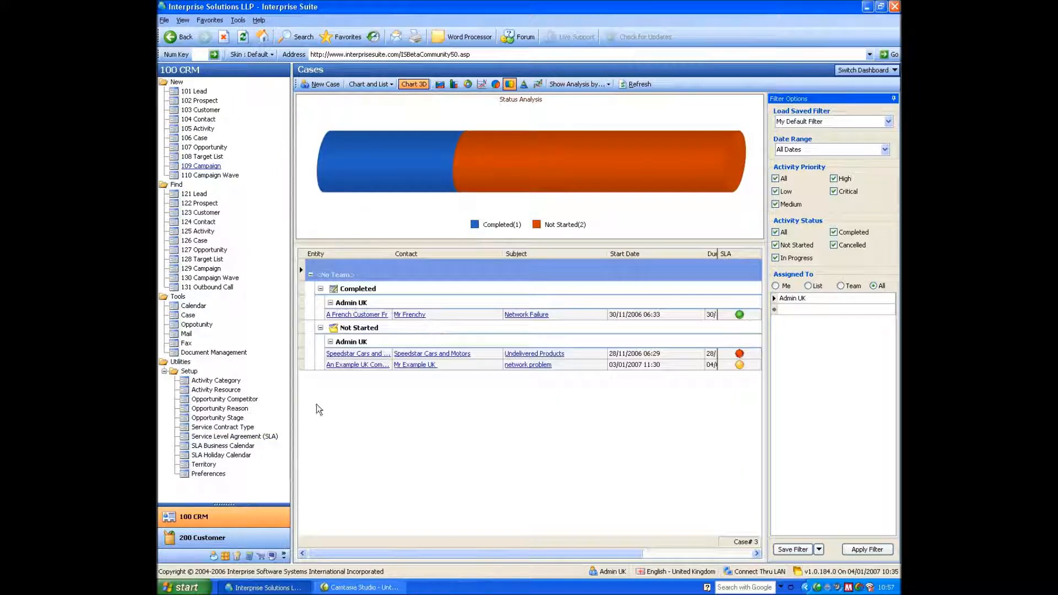
left_click(234, 436)
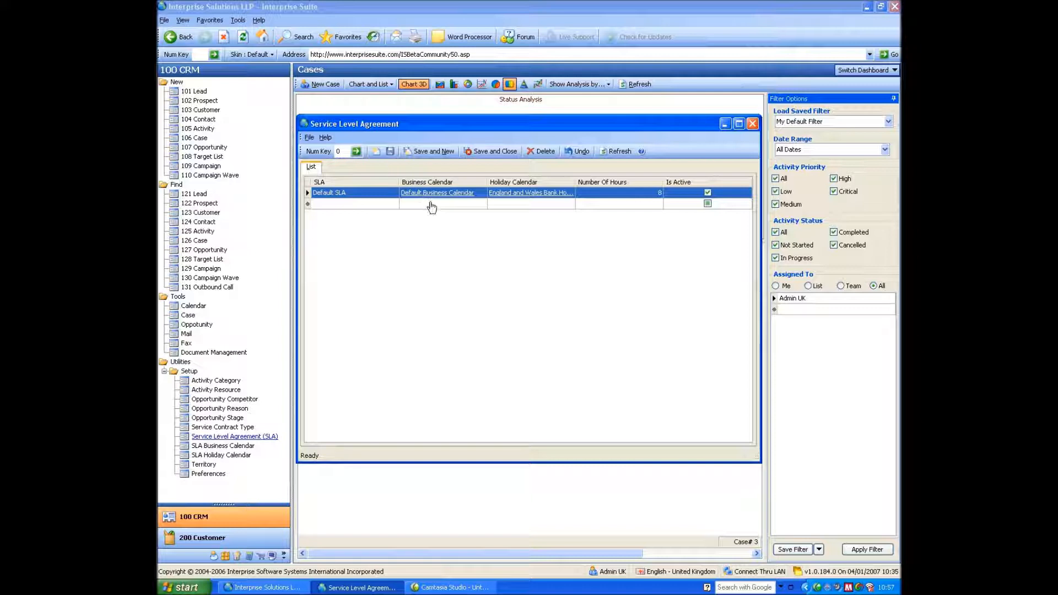
mouse_move(533, 199)
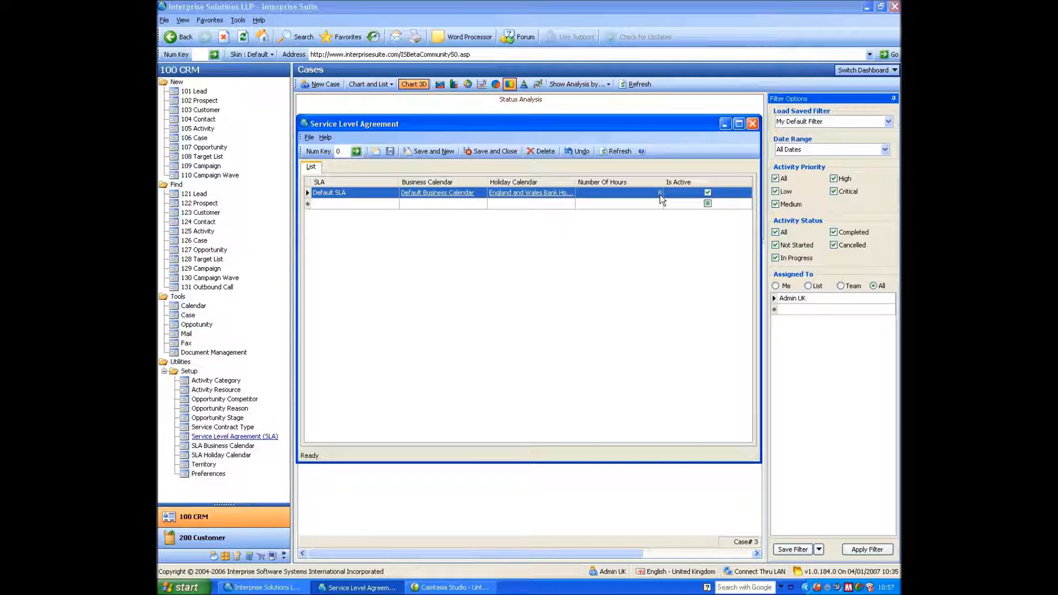
left_click(751, 124)
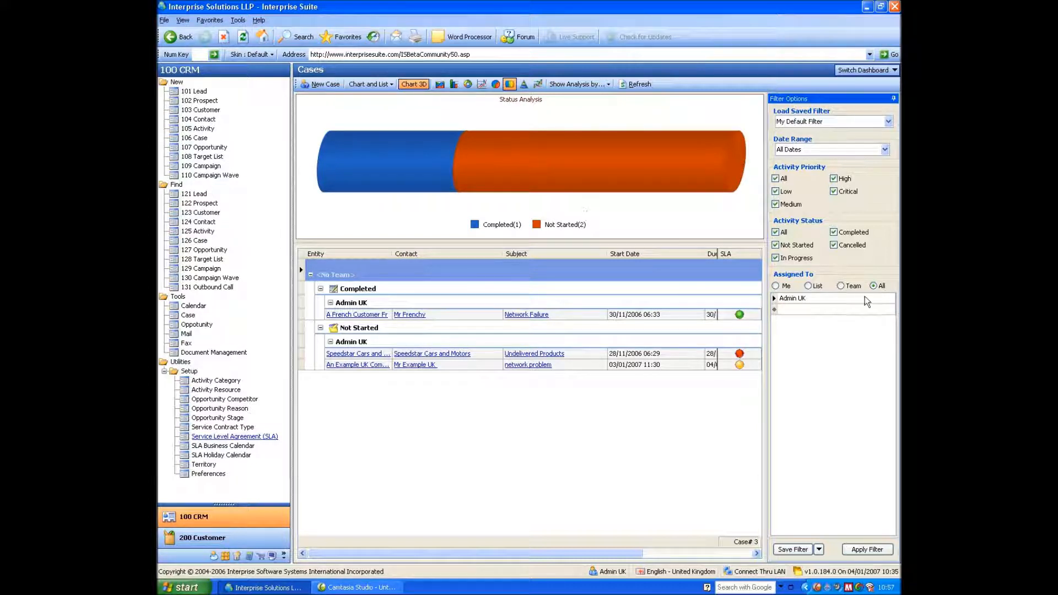
left_click(842, 285)
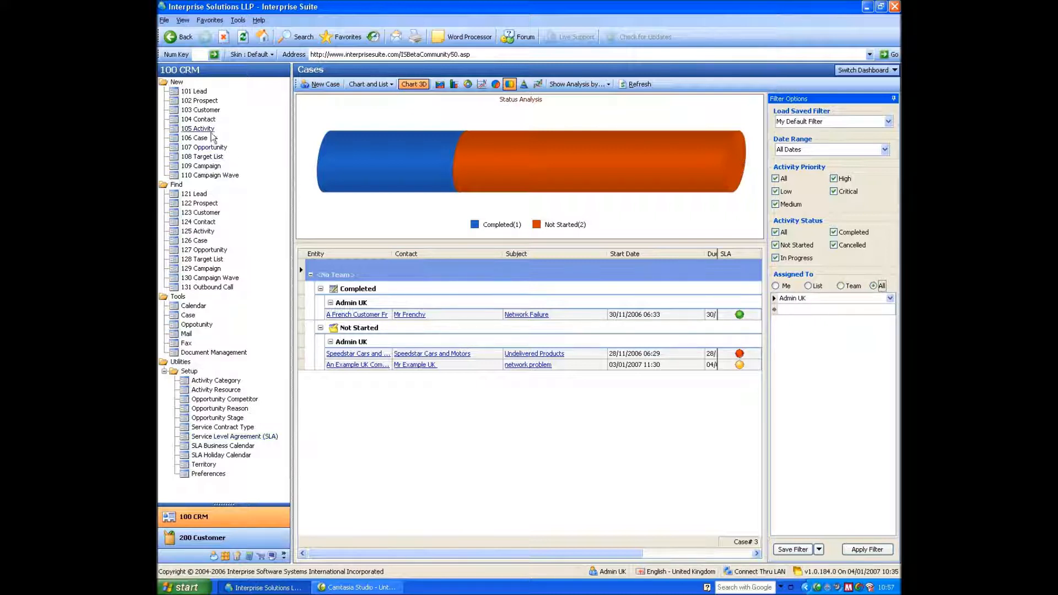
- Start a new case with subject 'network problem' and choose Mr Example Contact
left_click(197, 138)
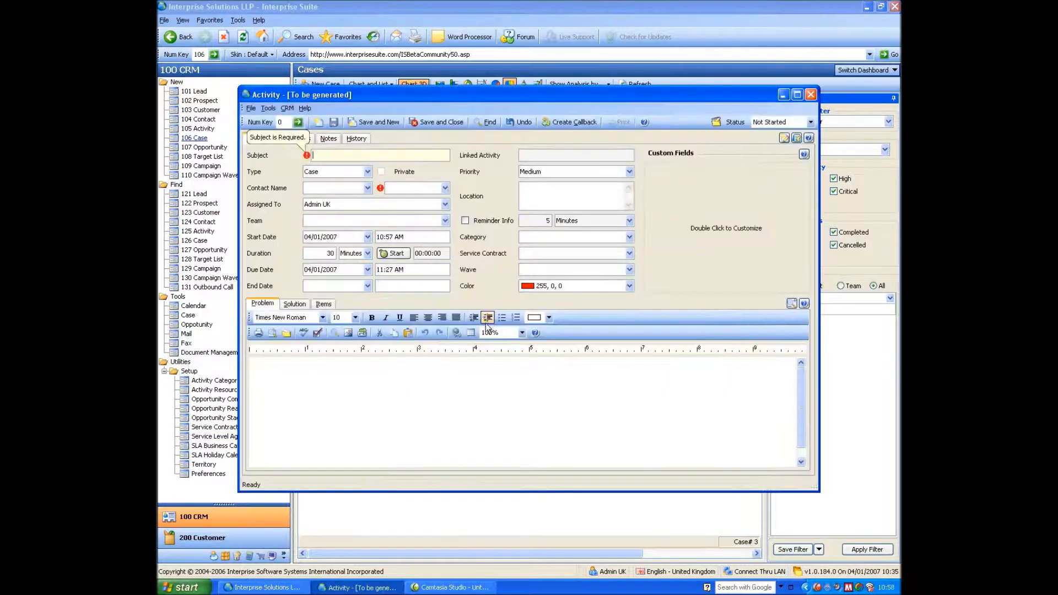
type("netwpro")
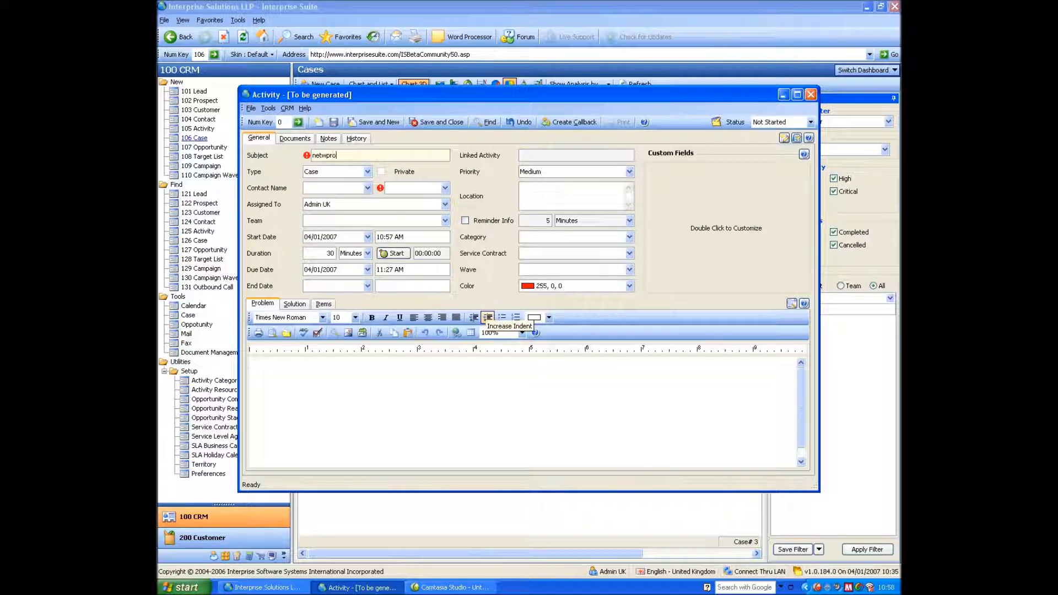
type("network p")
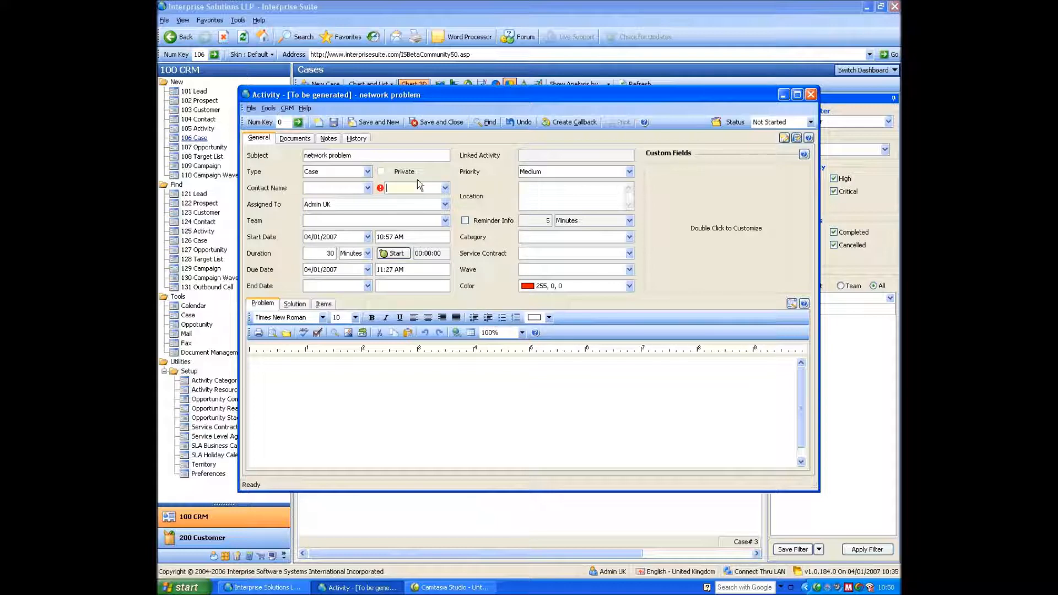
left_click(444, 188)
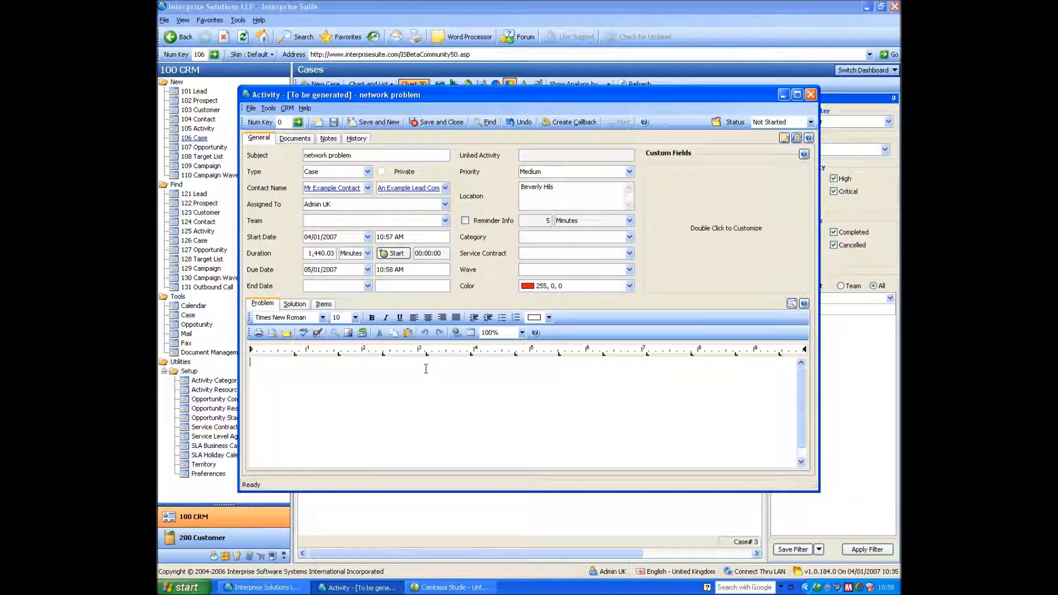
- Enter the problem description, review the Items and Solution tabs, and save the case
type("igfiuerguigfueri rfyrefyg b")
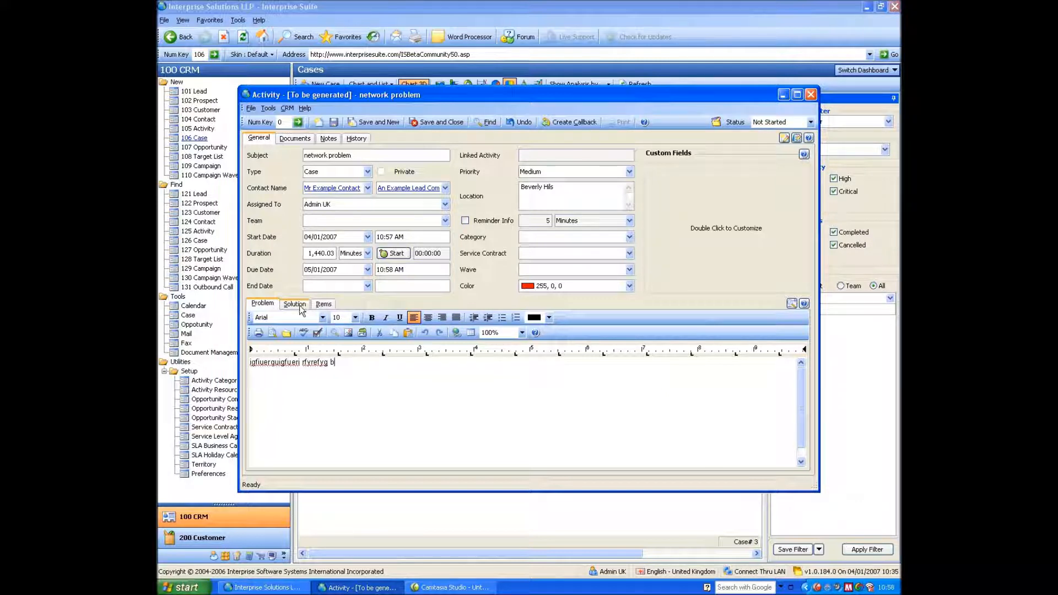
left_click(323, 303)
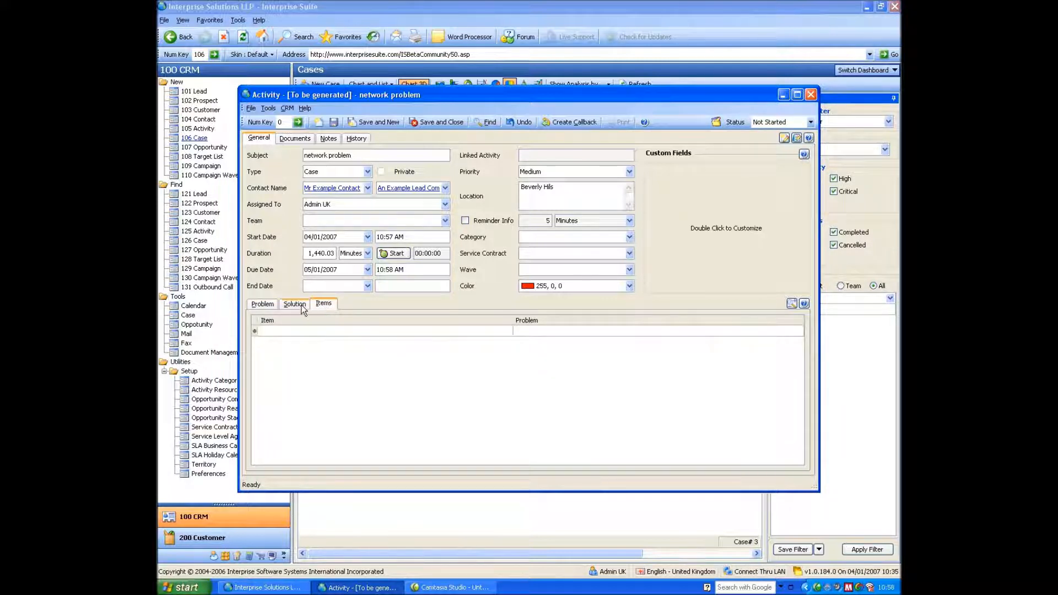
left_click(295, 303)
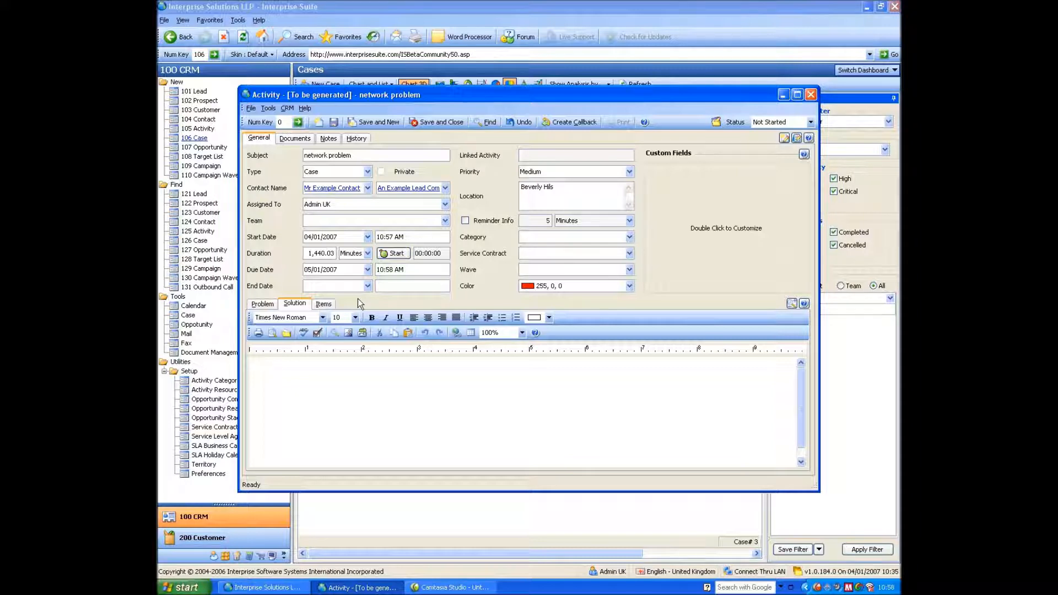
left_click(437, 123)
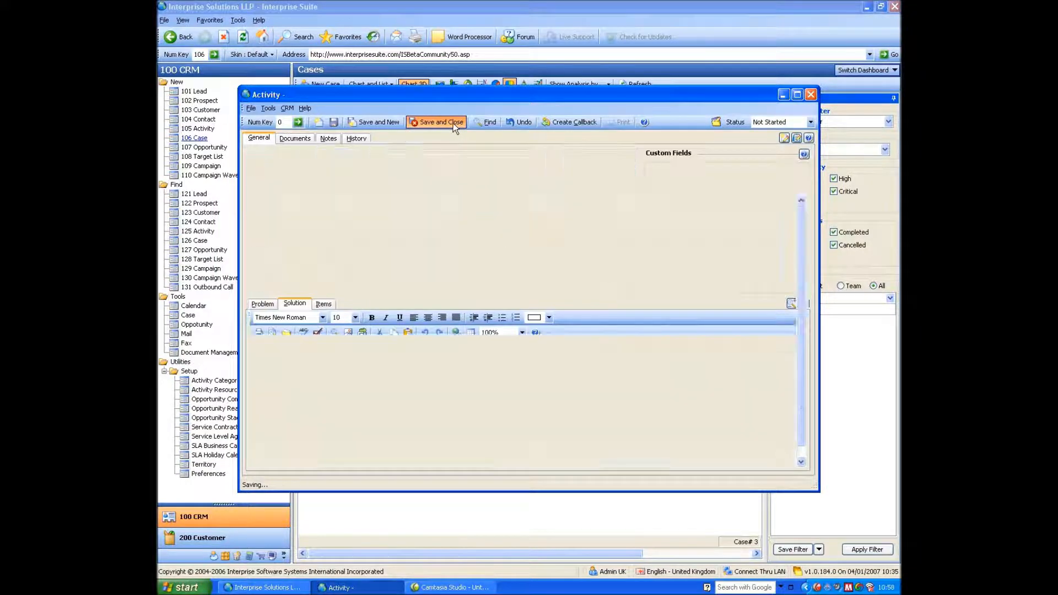
- Switch the Cases chart analysis to SLA status
left_click(437, 122)
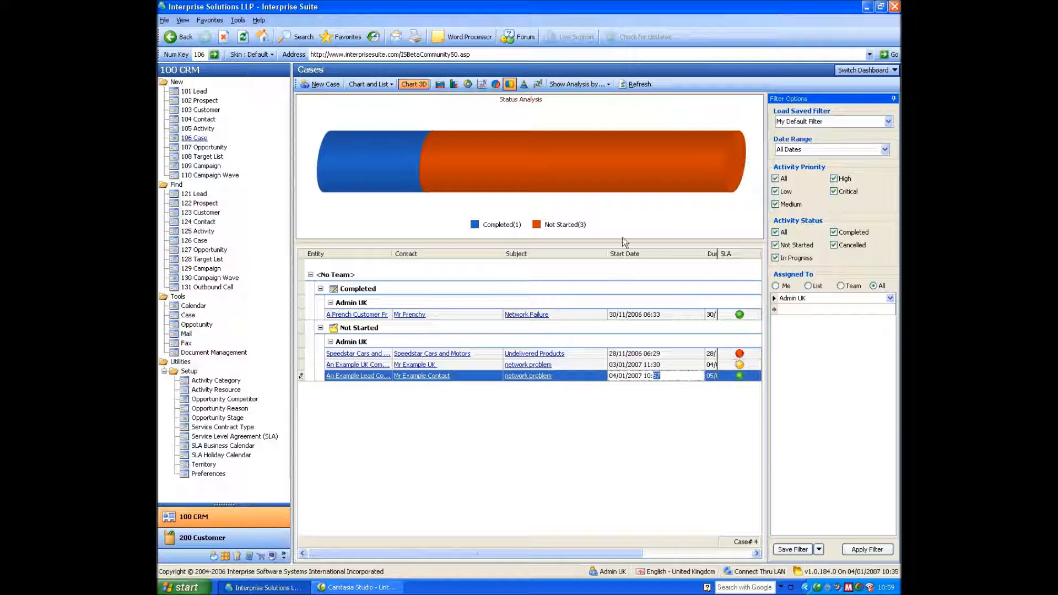
left_click(577, 84)
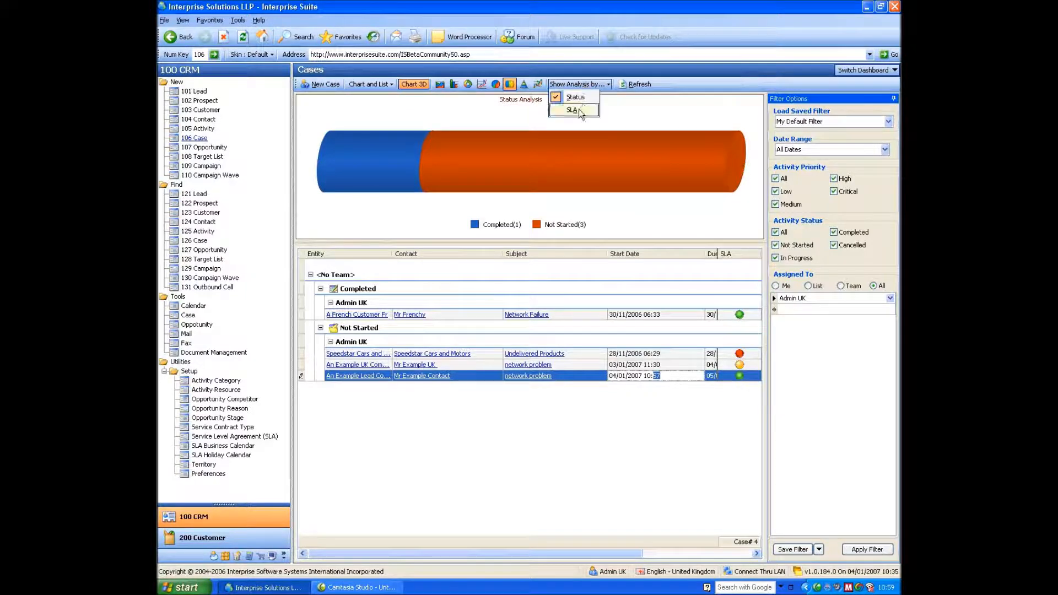
left_click(573, 111)
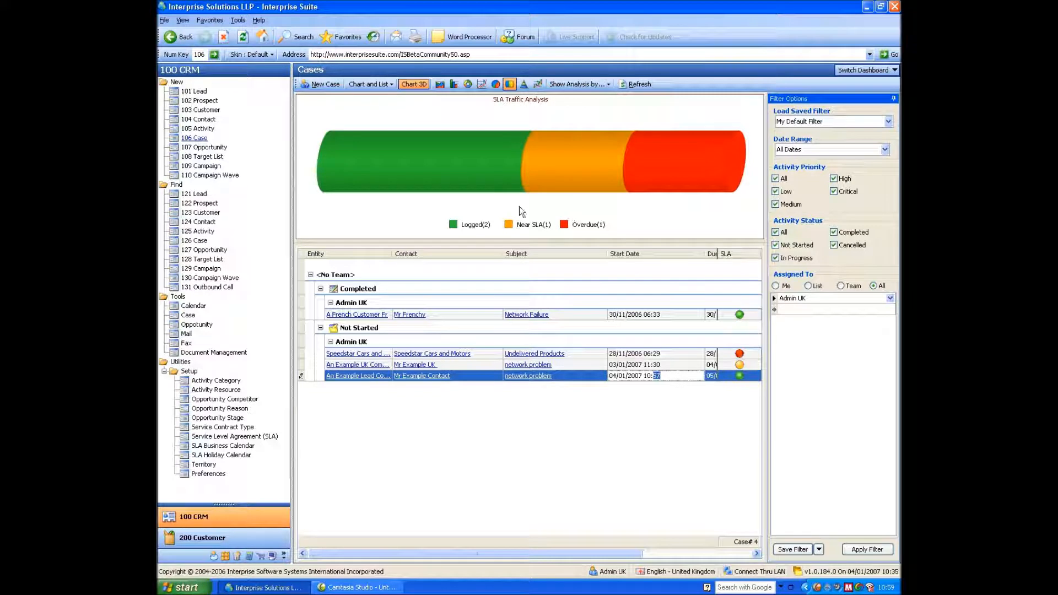
mouse_move(592, 162)
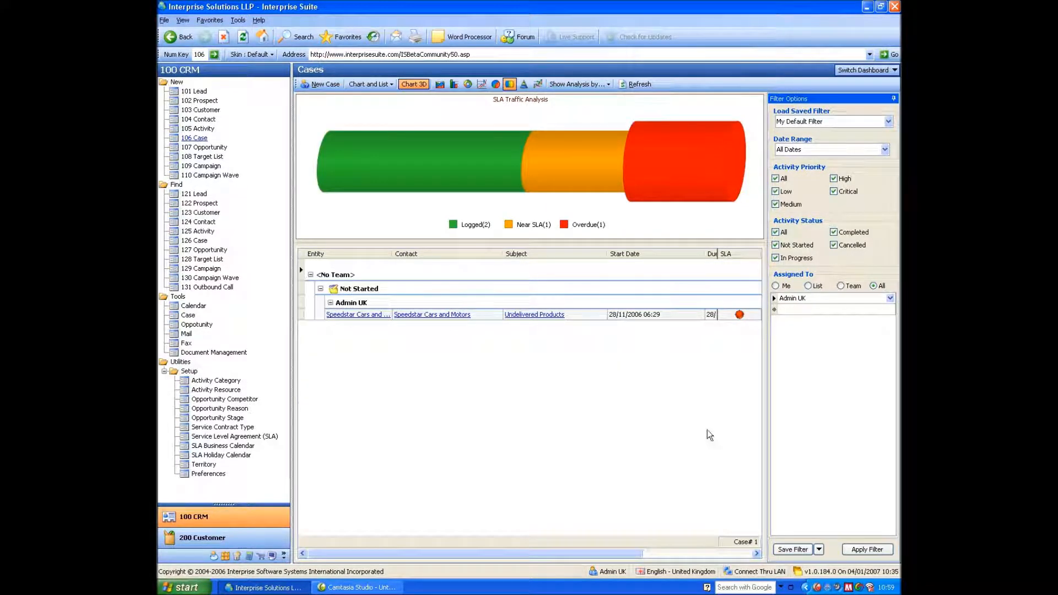
mouse_move(545, 231)
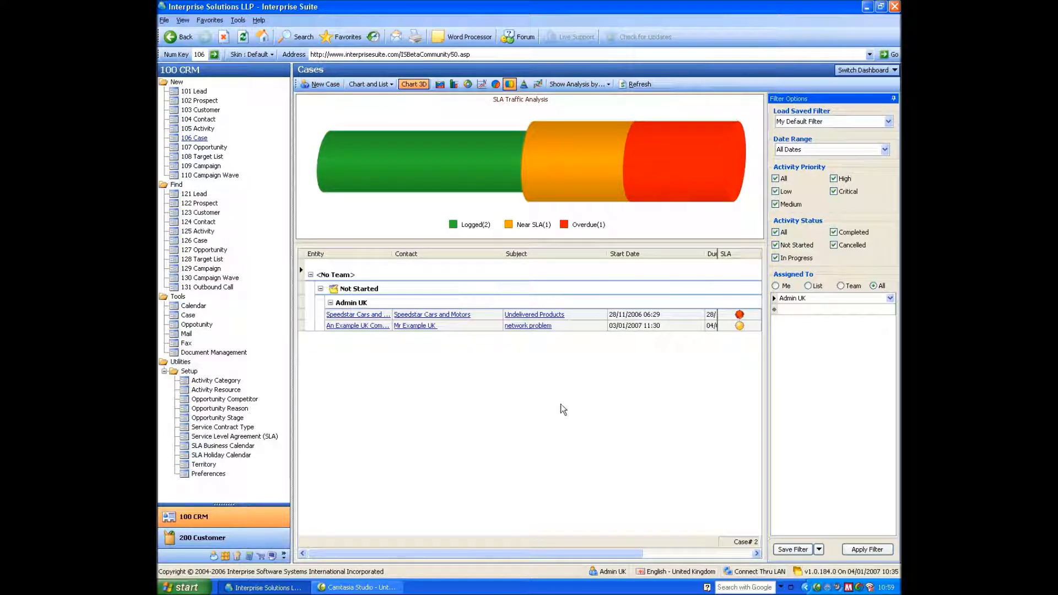
mouse_move(515, 393)
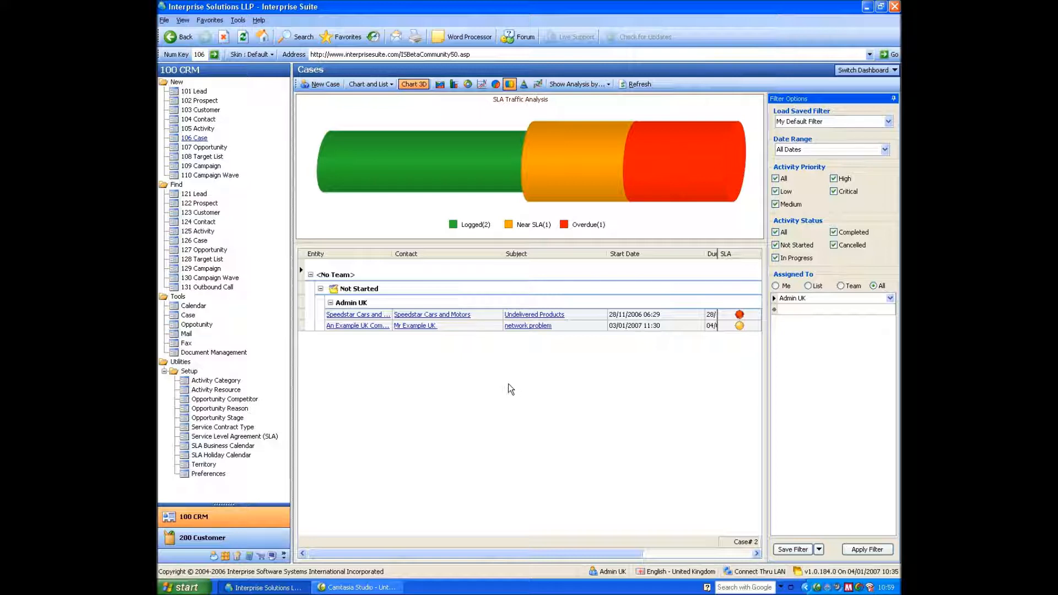
mouse_move(488, 376)
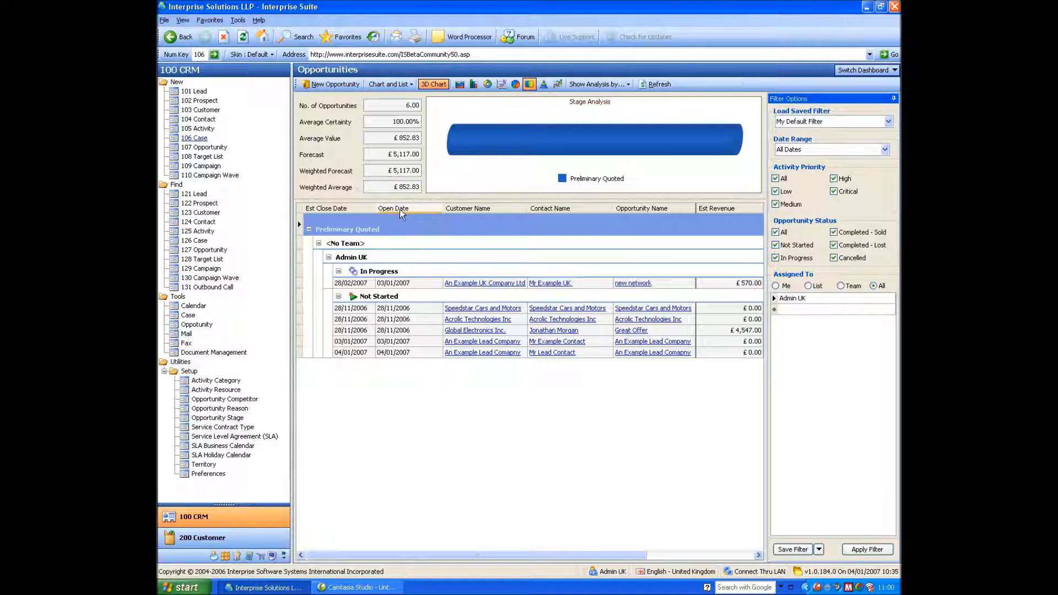
- Enable the Group By Box from the Open Date header menu, then close column customization
right_click(394, 208)
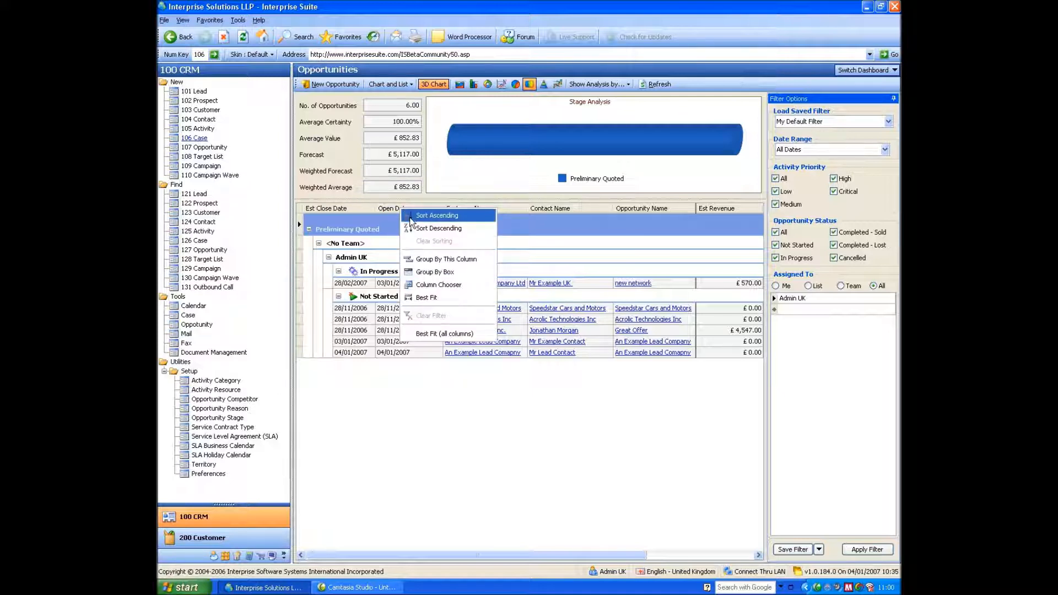
mouse_move(450, 285)
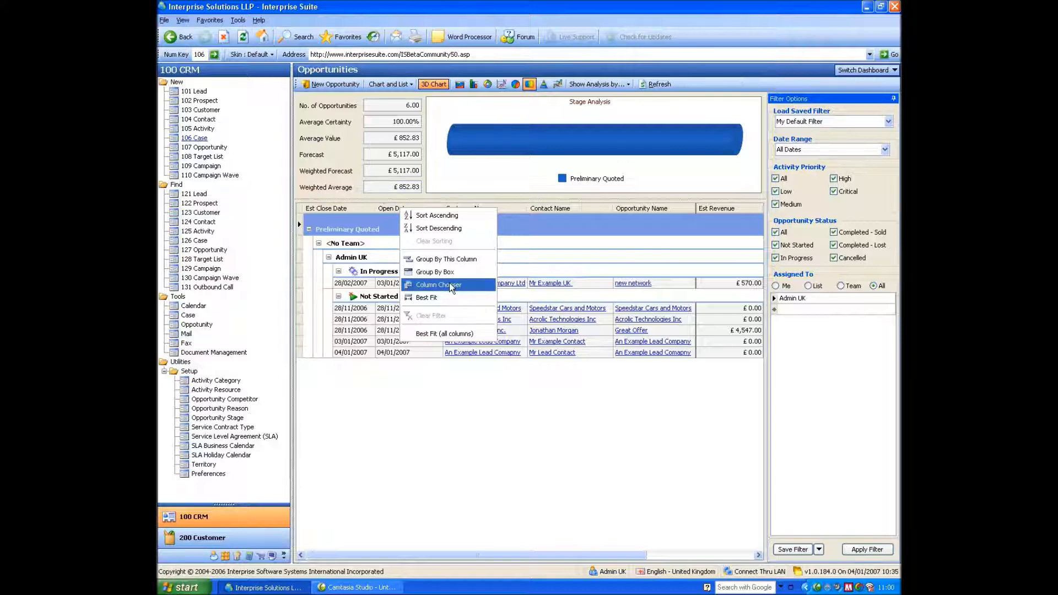
mouse_move(435, 271)
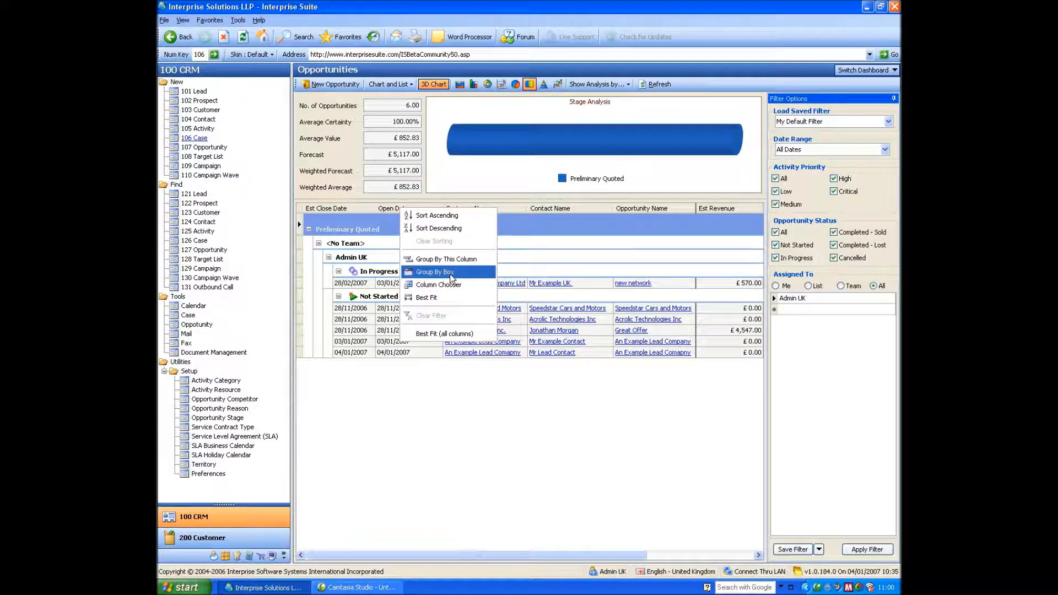
left_click(435, 271)
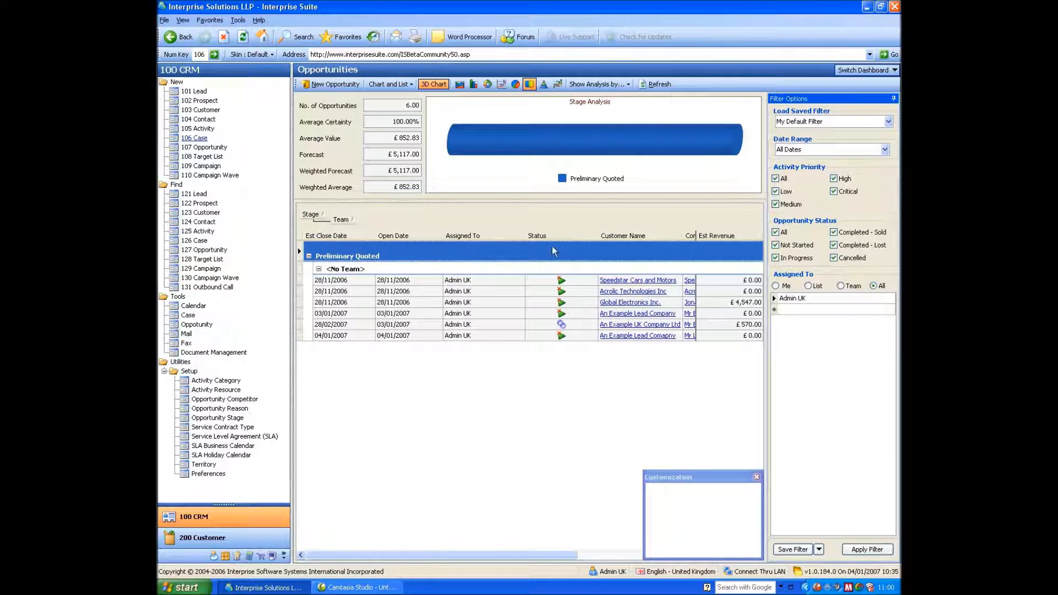
mouse_move(481, 243)
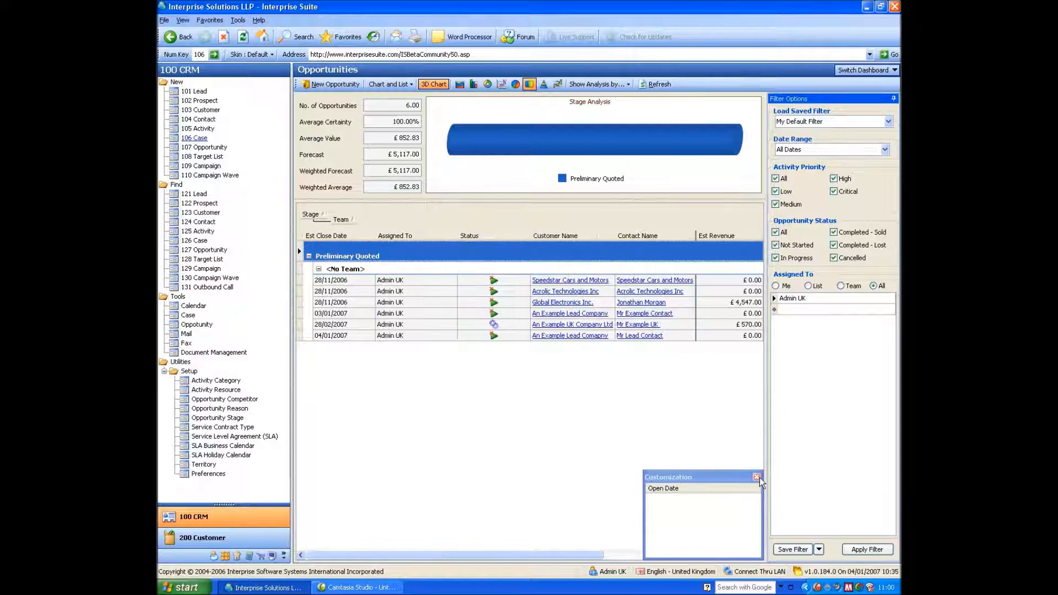
left_click(757, 477)
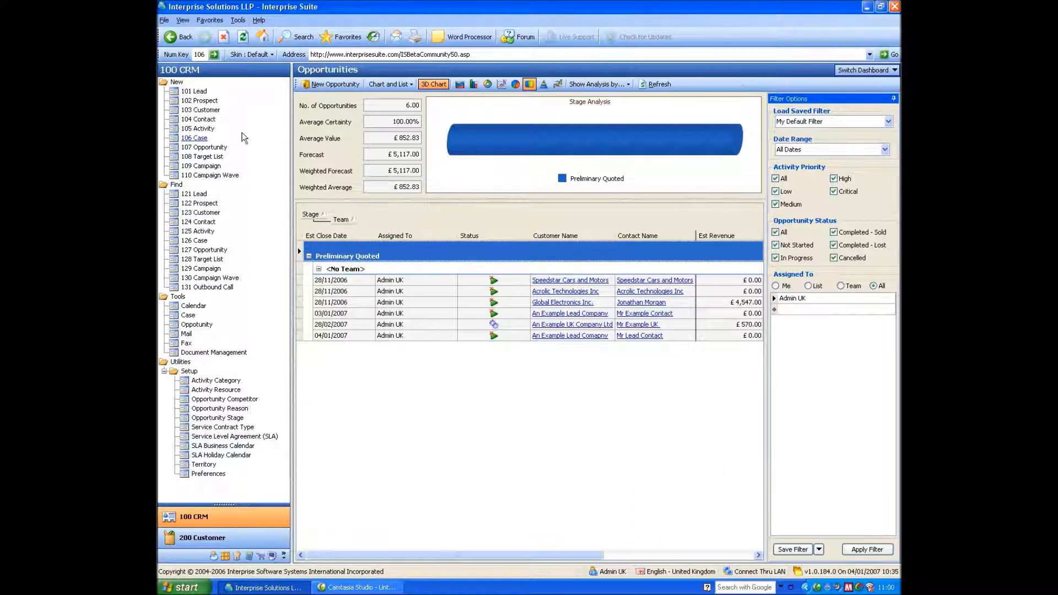
- Start a 'New Network' opportunity for Mr Example Contact and set status to In Progress
left_click(330, 84)
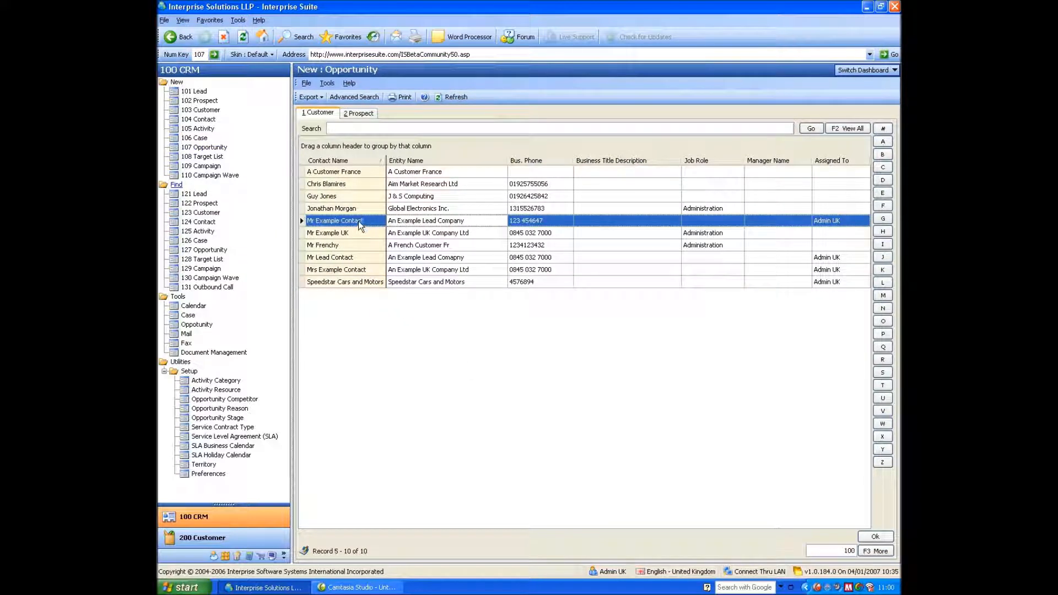
left_click(425, 220)
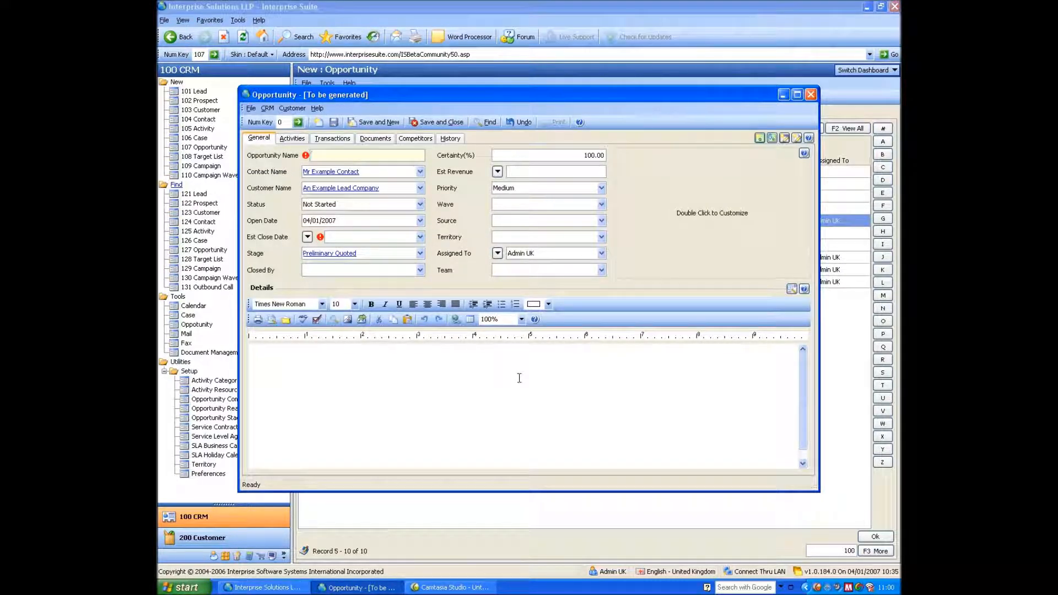
type("New Network")
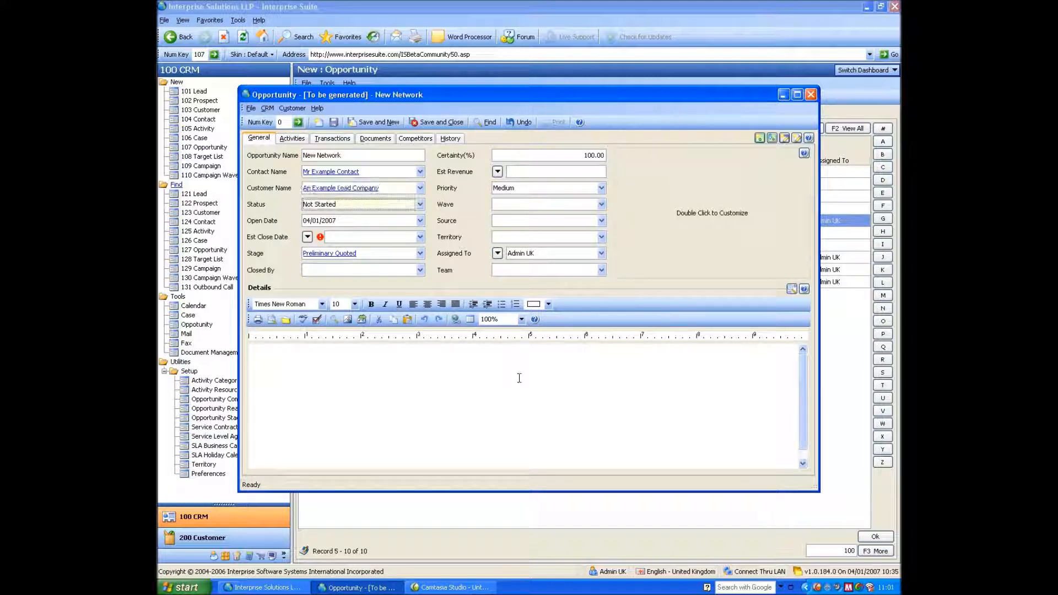
left_click(418, 204)
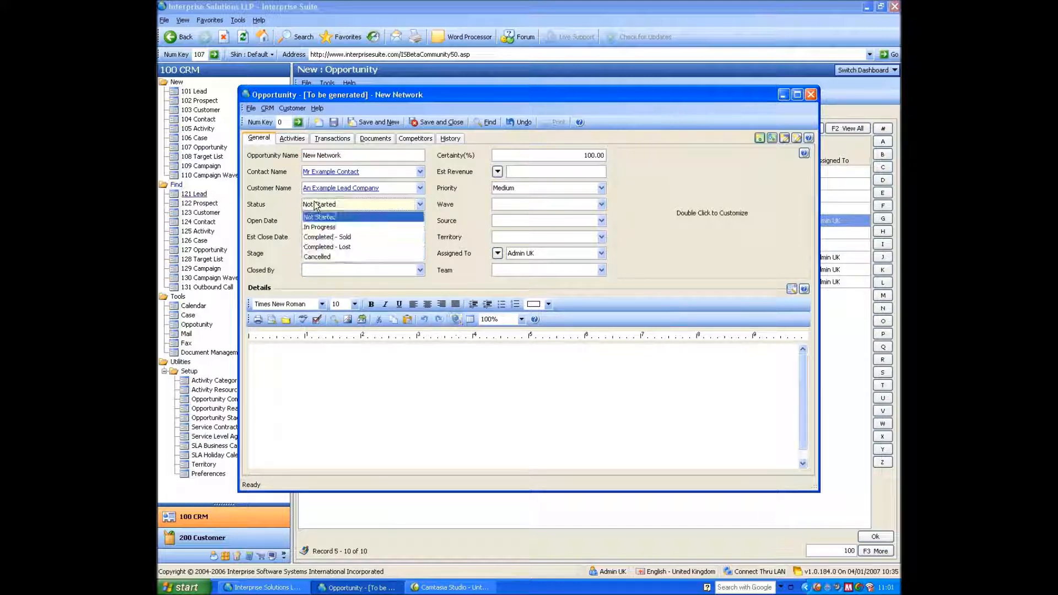
mouse_move(319, 227)
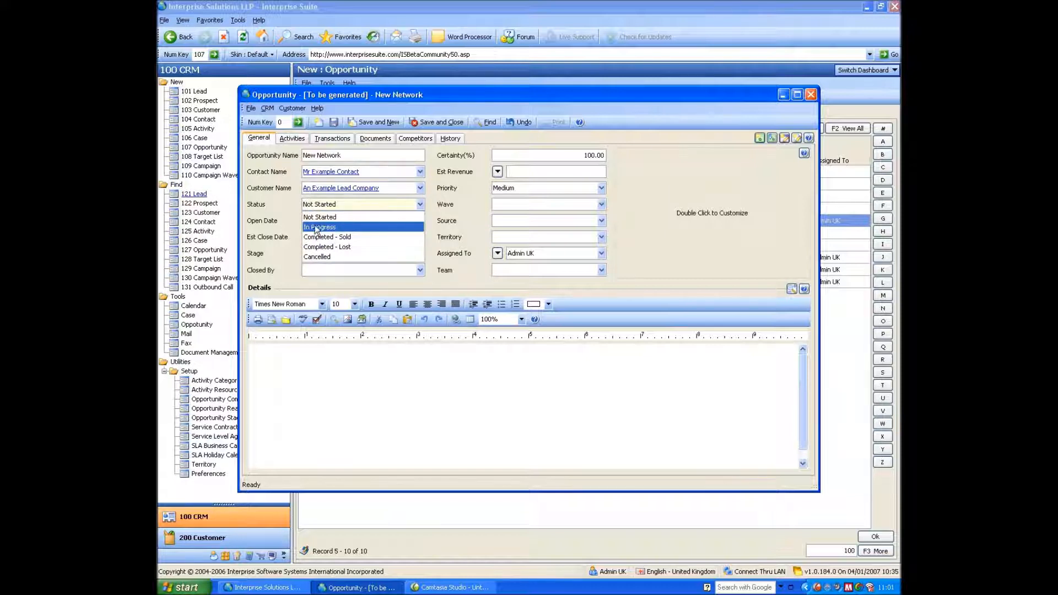
mouse_move(327, 237)
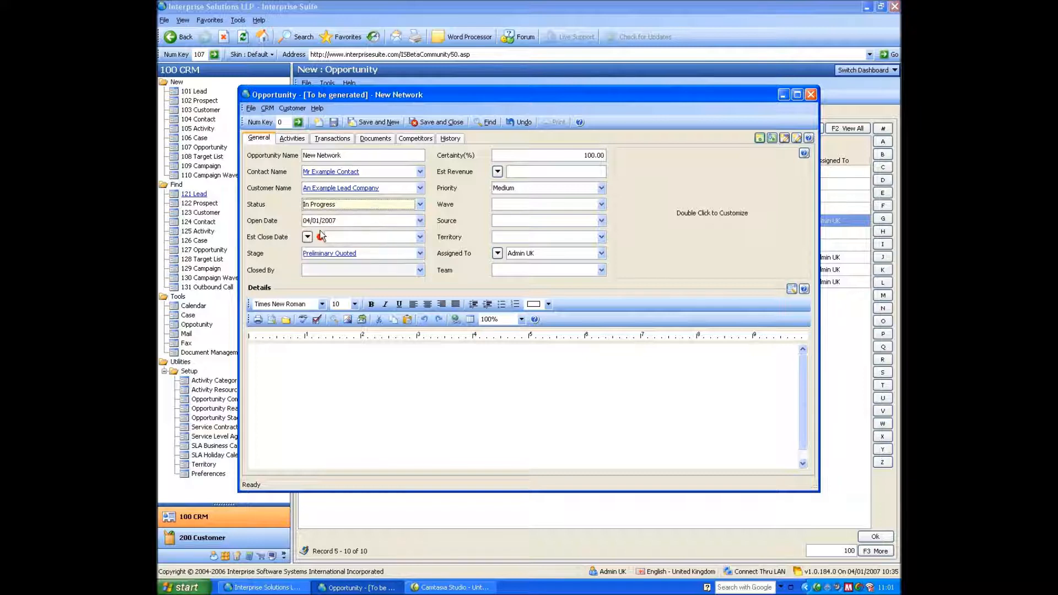
- Set the estimated close date to 31/01/2007, keeping stage Preliminary Quoted and source unchanged
left_click(307, 237)
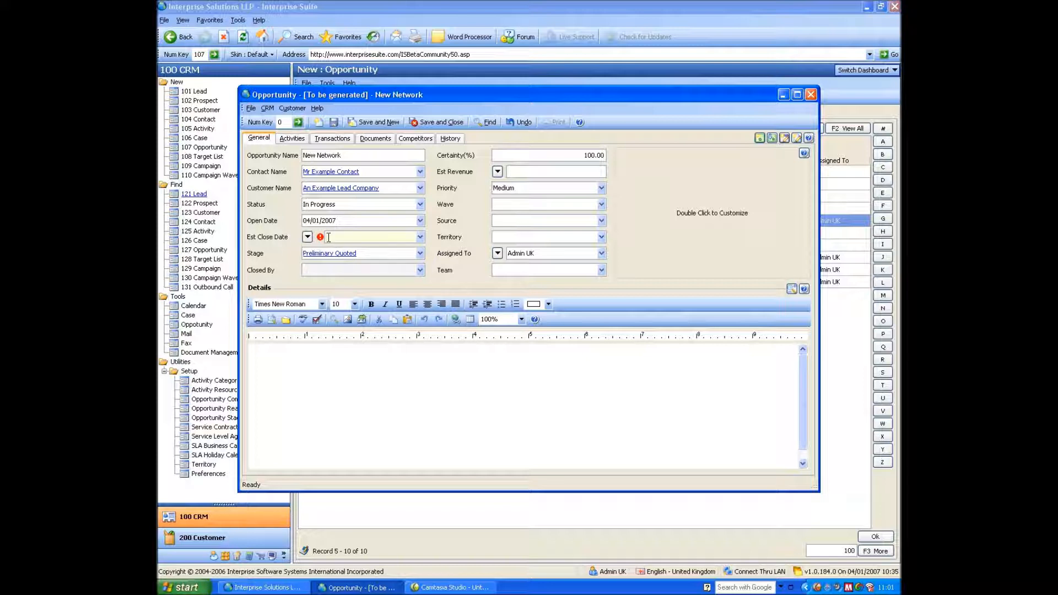
left_click(307, 236)
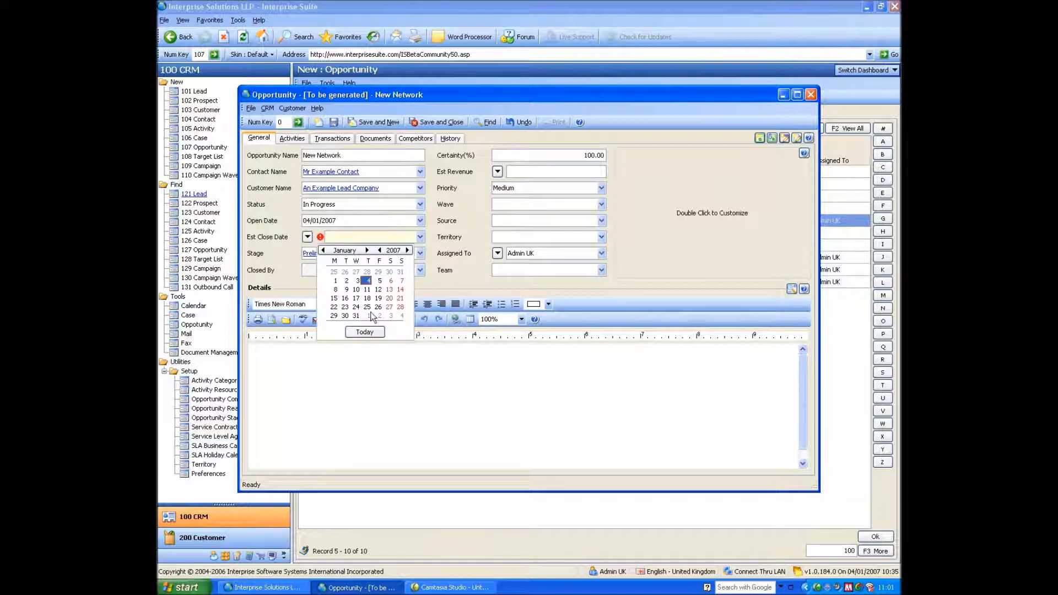
left_click(357, 316)
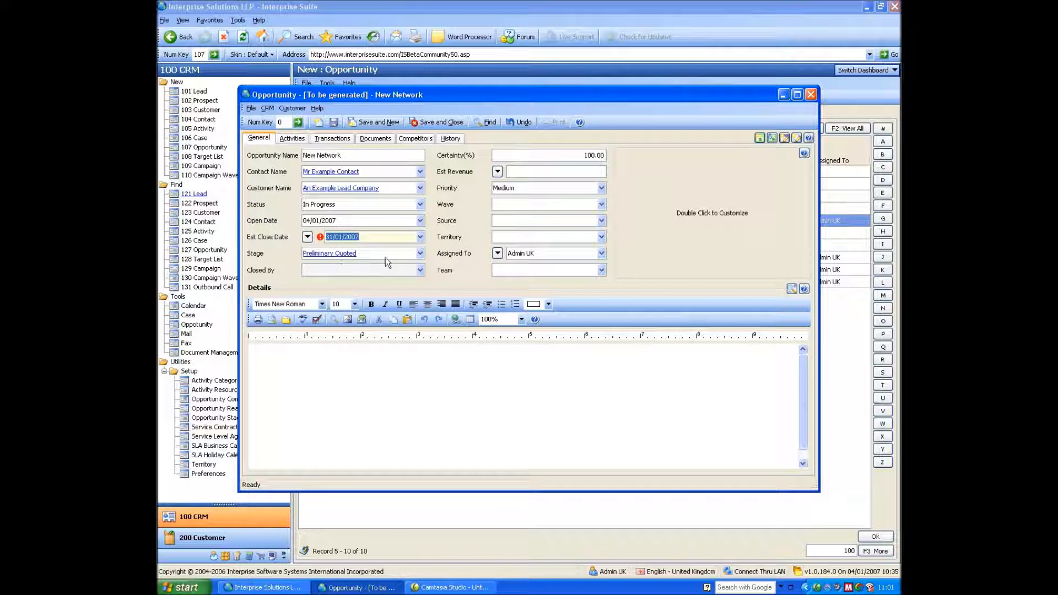
left_click(419, 253)
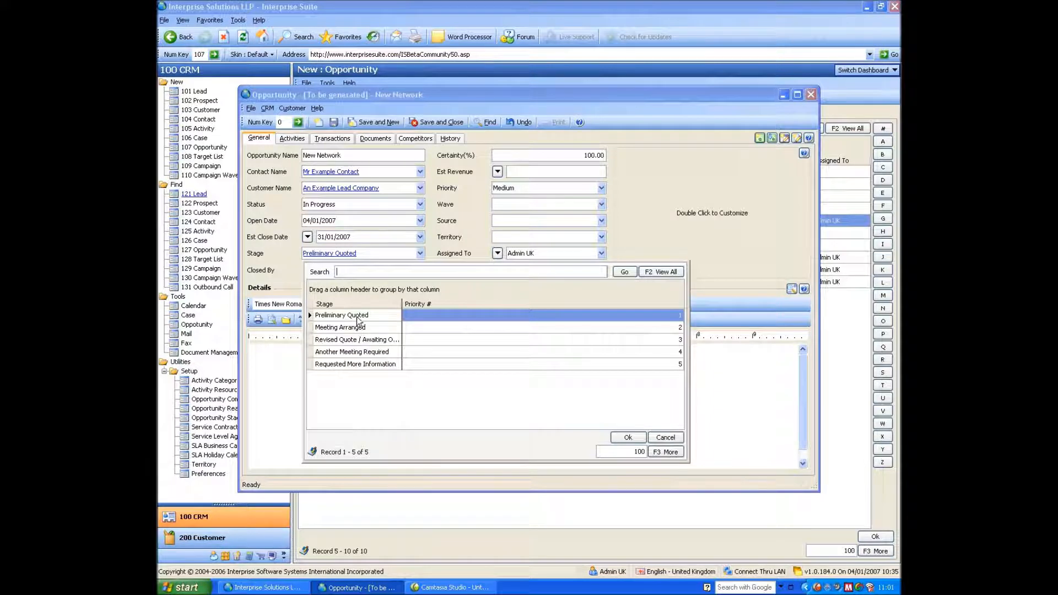
mouse_move(349, 350)
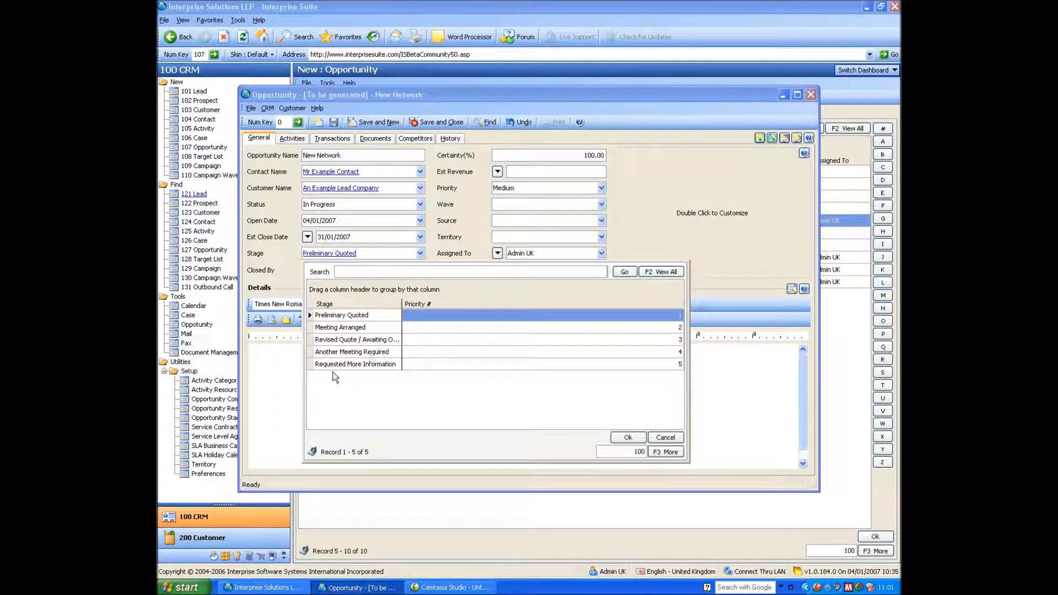
left_click(627, 437)
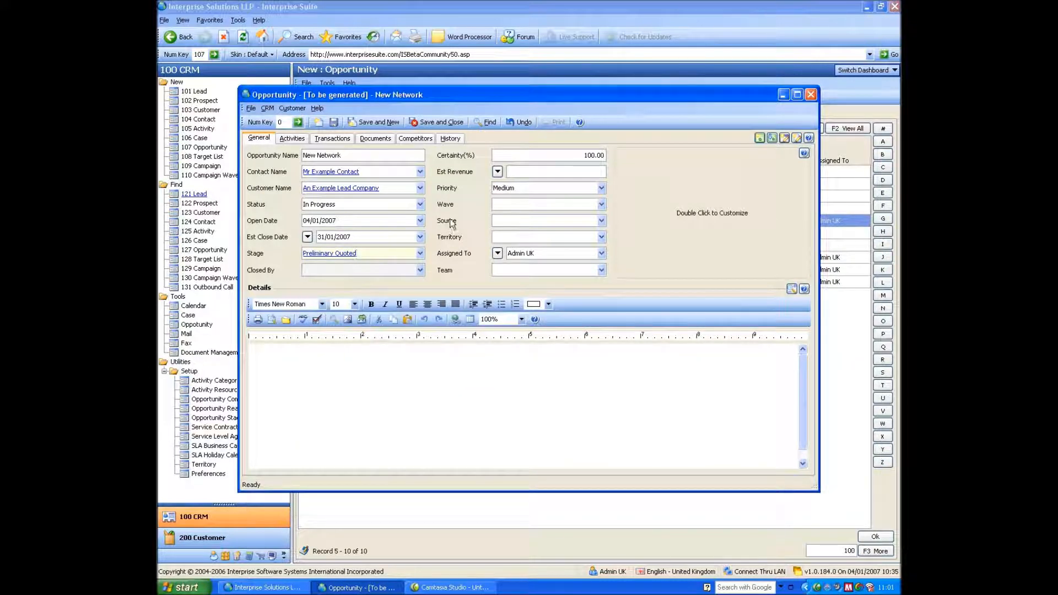
mouse_move(501, 211)
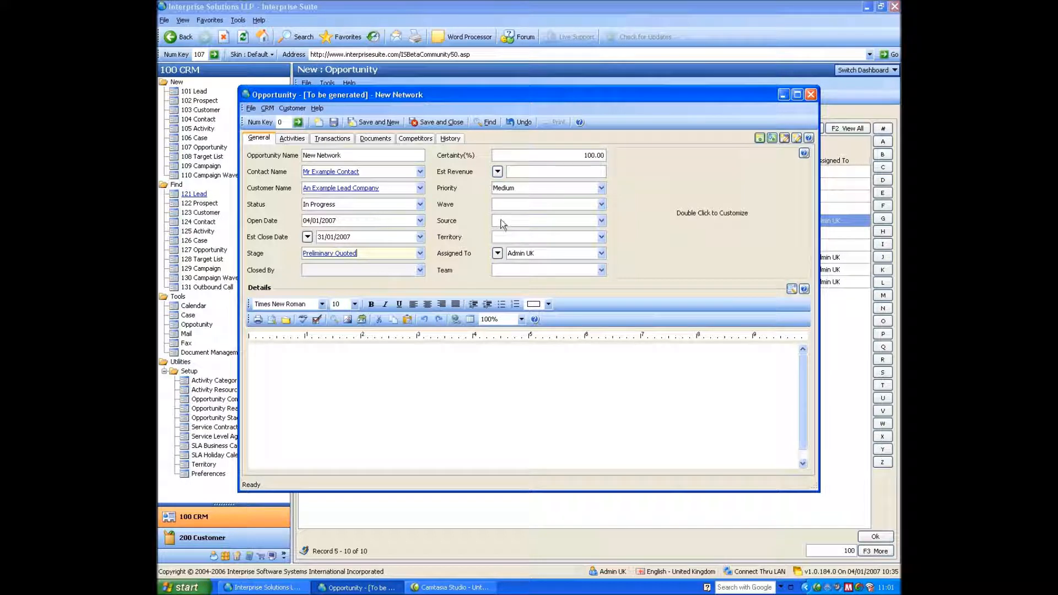
left_click(601, 220)
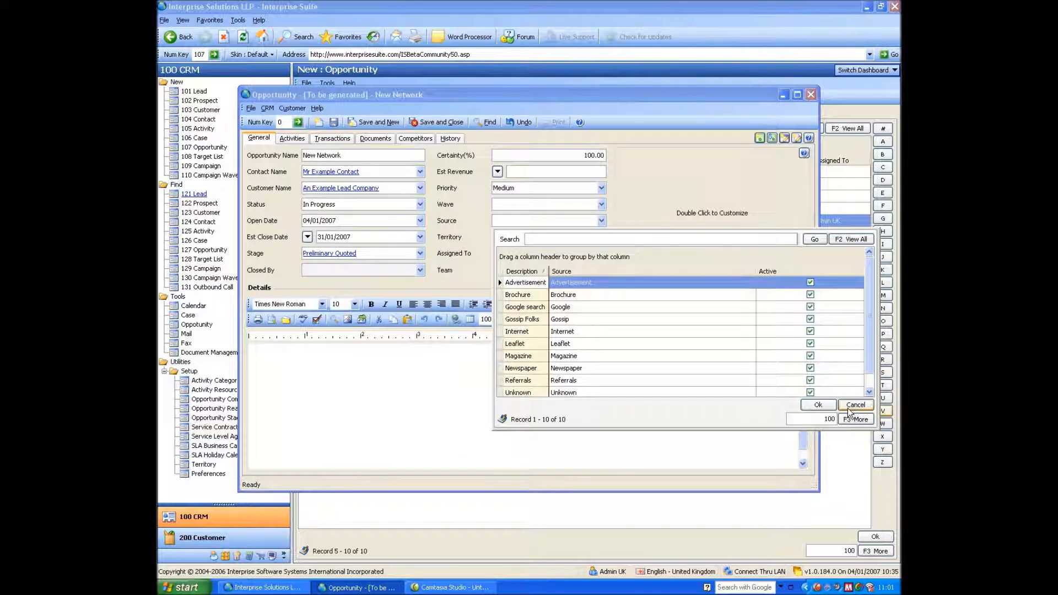
left_click(855, 404)
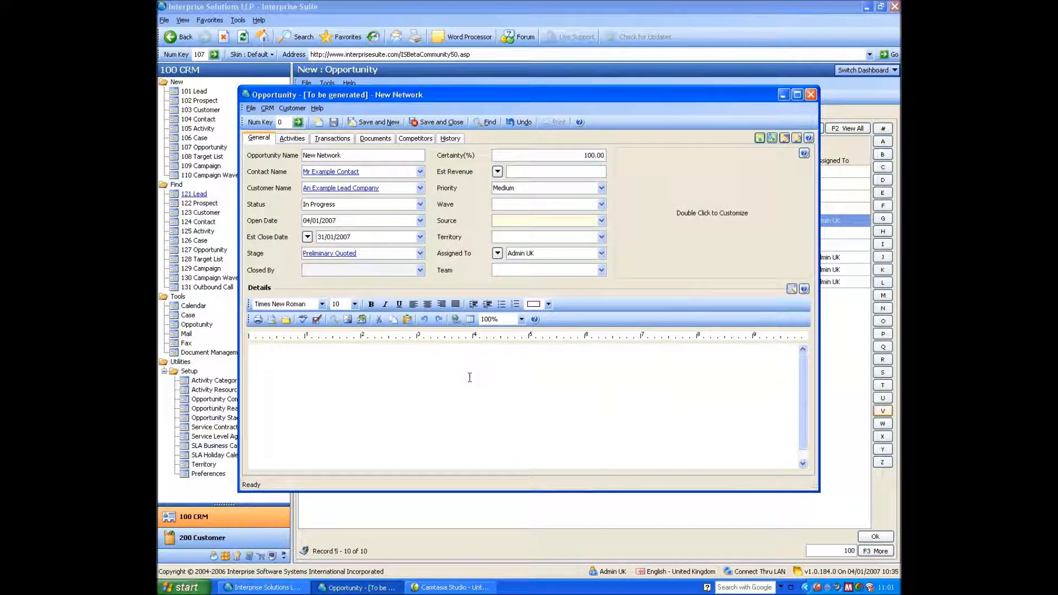
- Save the opportunity as OPP-000007 and view its empty Documents and Transactions lists
left_click(333, 123)
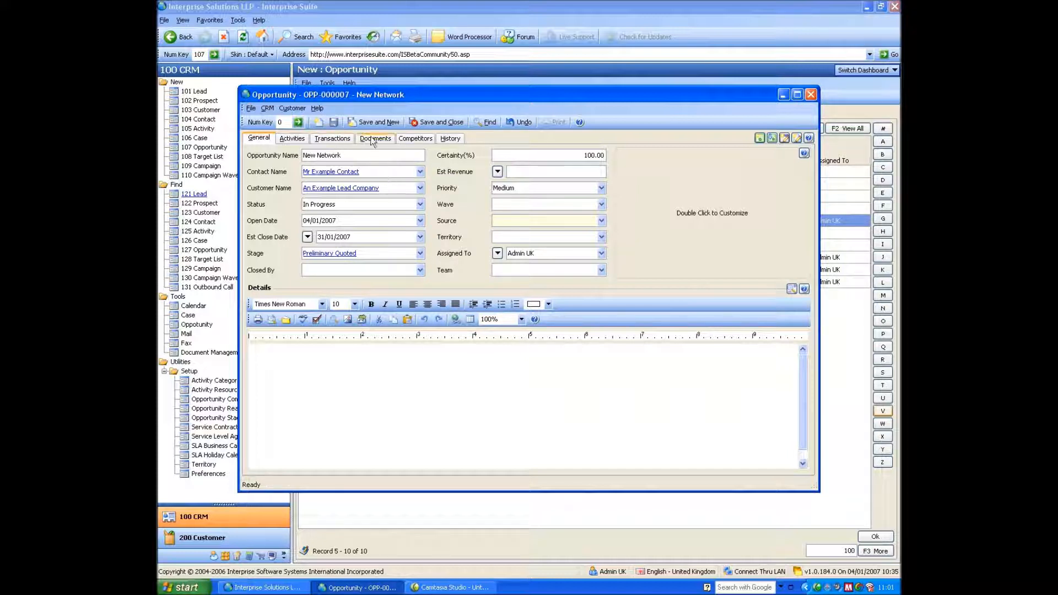
left_click(375, 138)
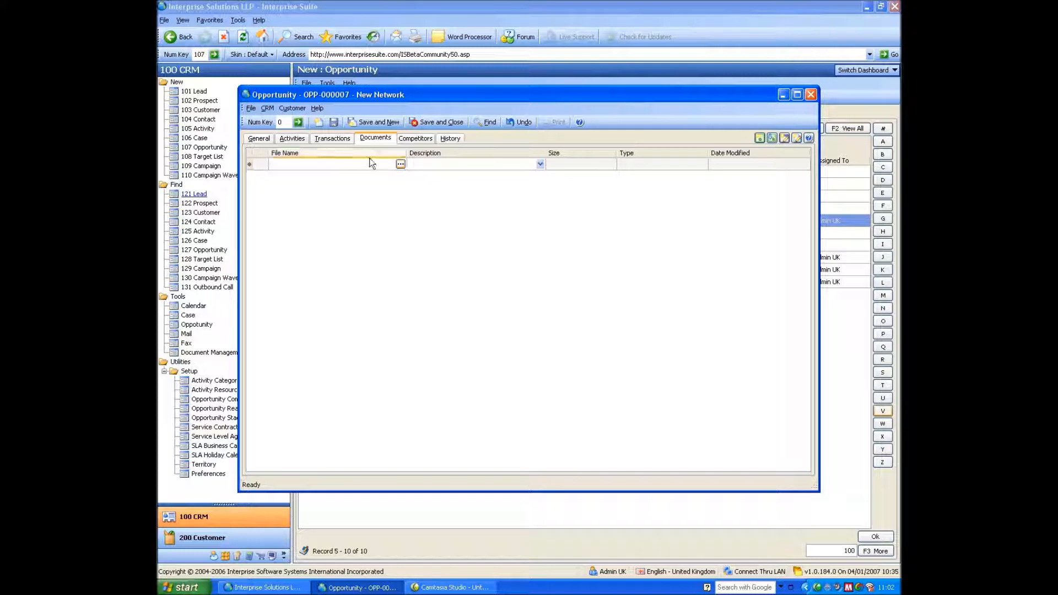
left_click(332, 138)
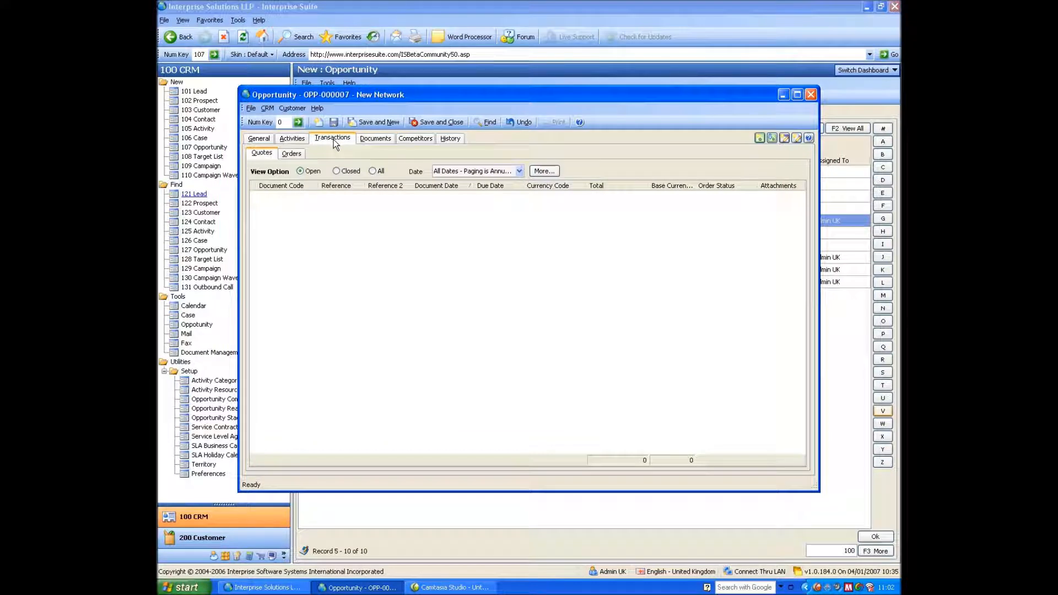
mouse_move(438, 164)
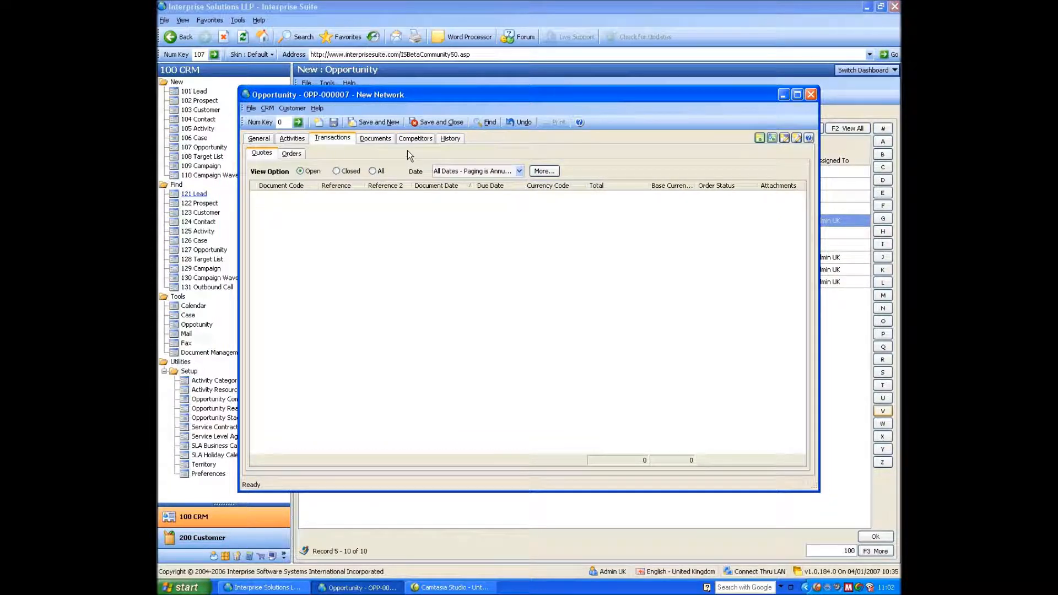
mouse_move(599, 177)
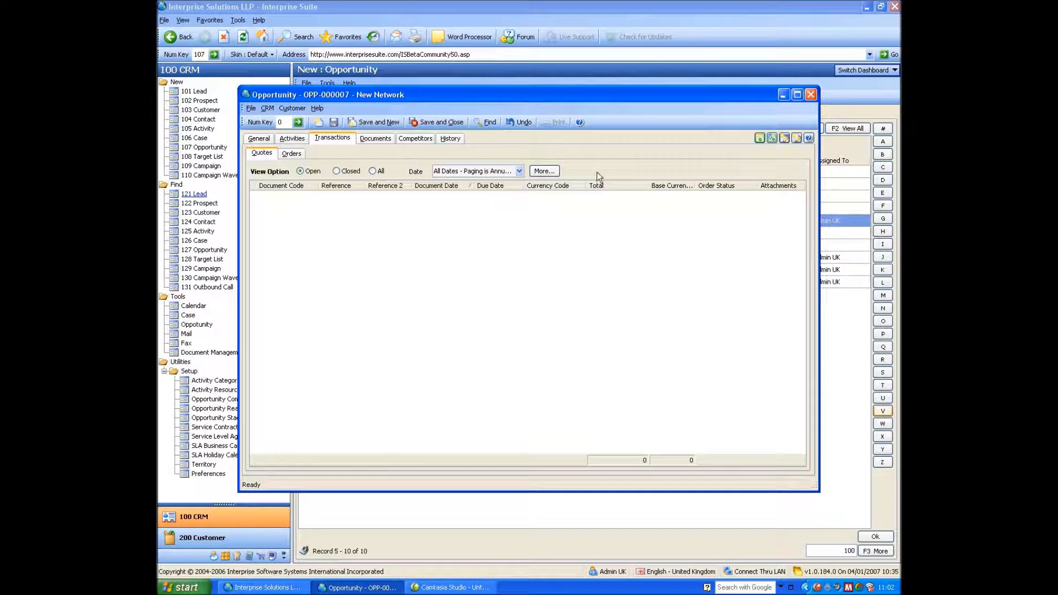
mouse_move(772, 138)
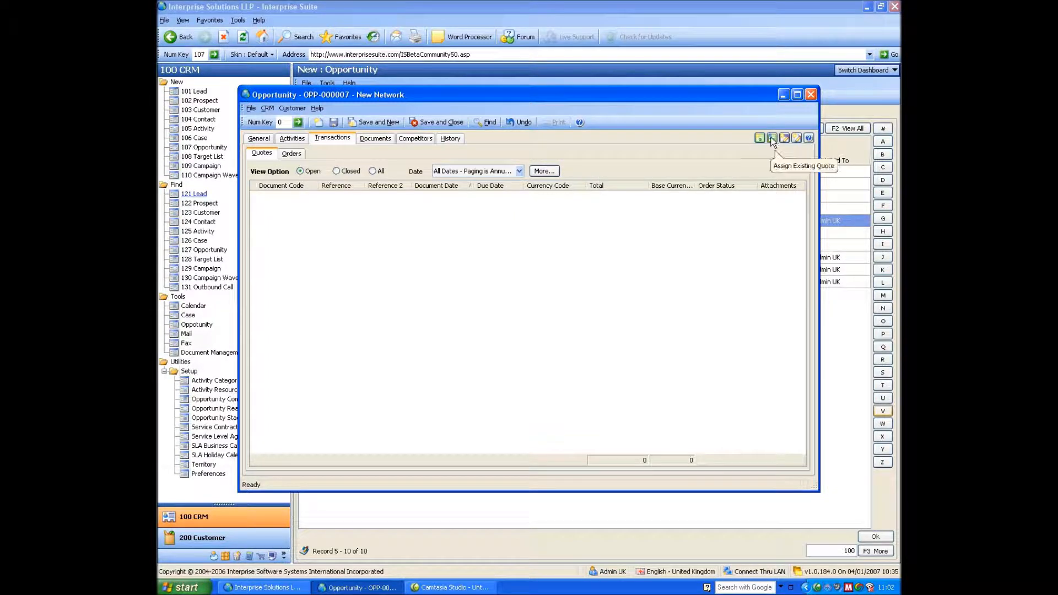
mouse_move(760, 138)
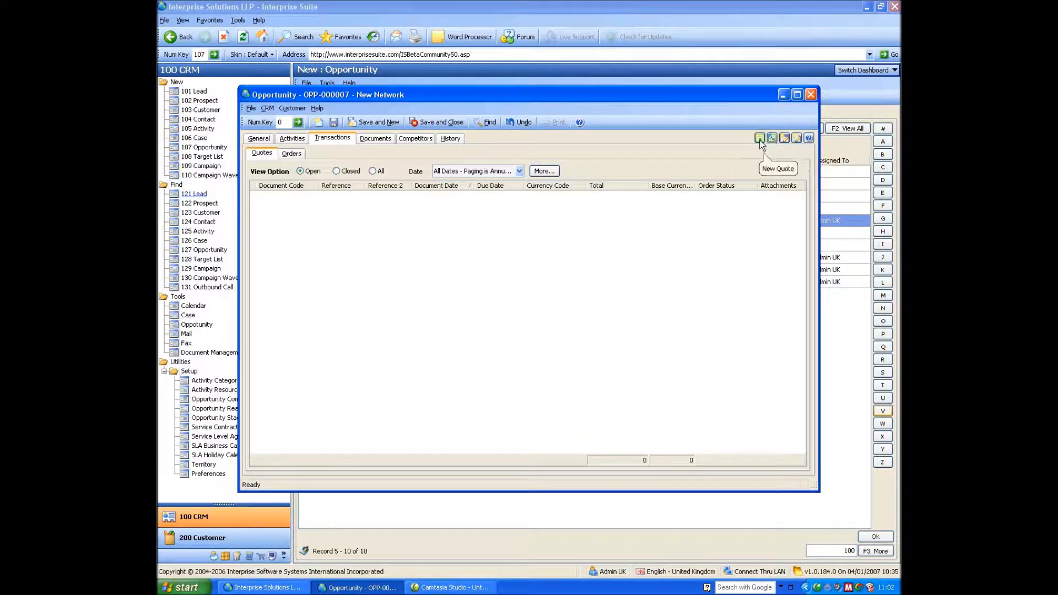
mouse_move(771, 138)
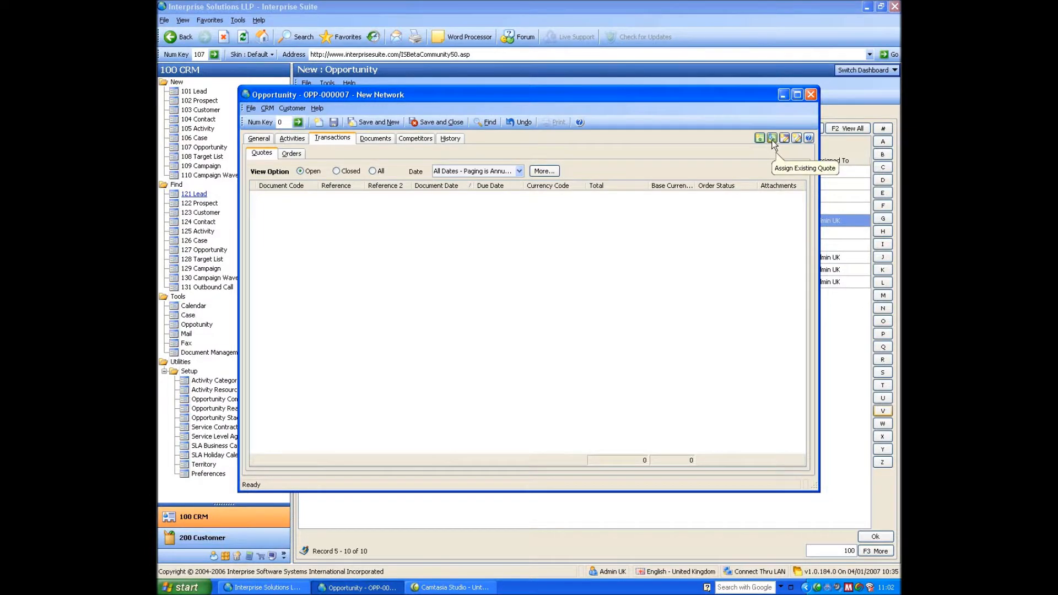